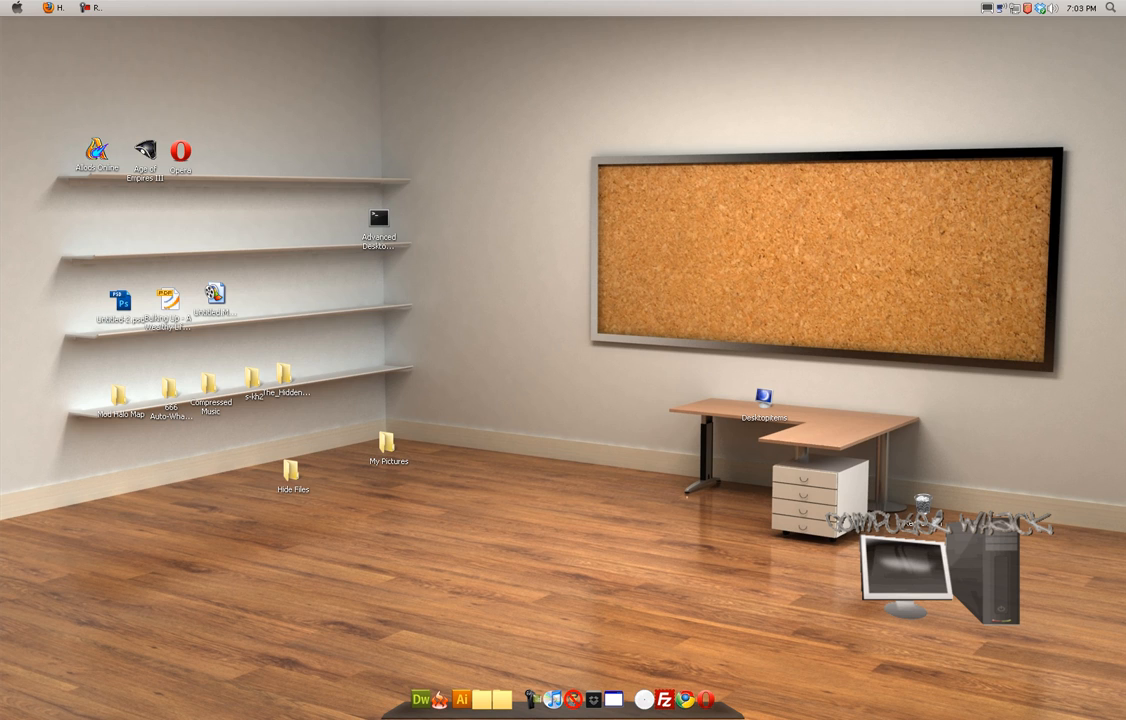
- Open My Pictures from the desktop and select the video file to show its full name
{"action": "double_click", "coordinate": [386, 443]}
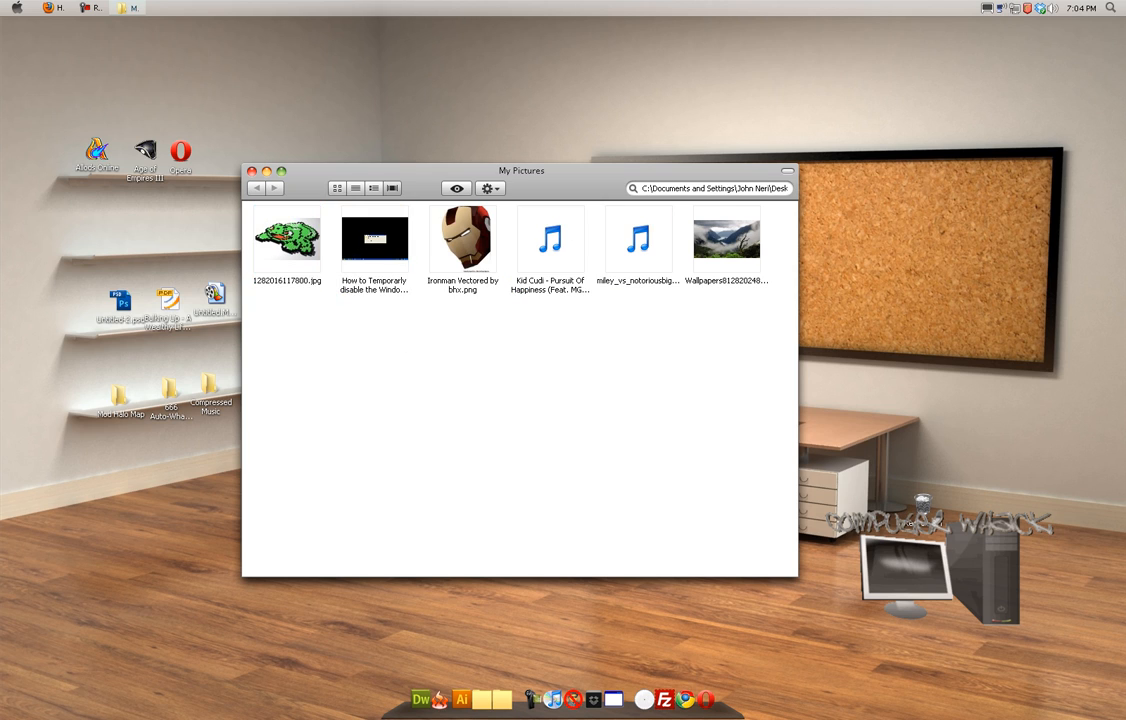
{"action": "left_click", "coordinate": [374, 238]}
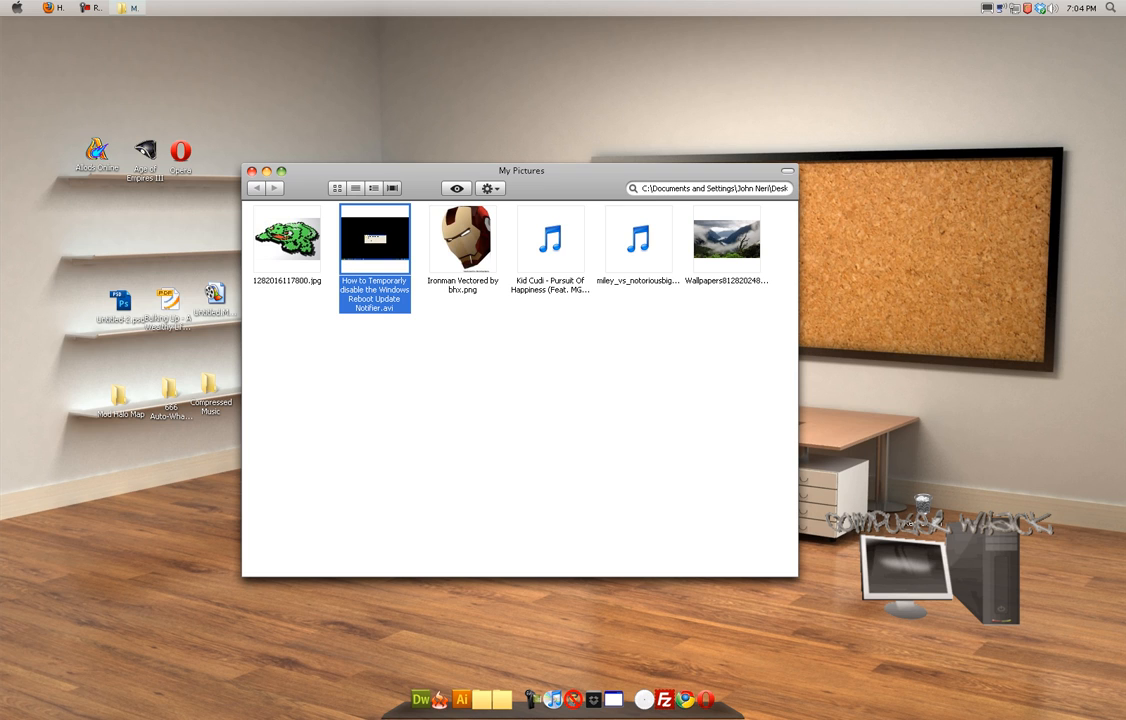
{"action": "mouse_move", "coordinate": [375, 240]}
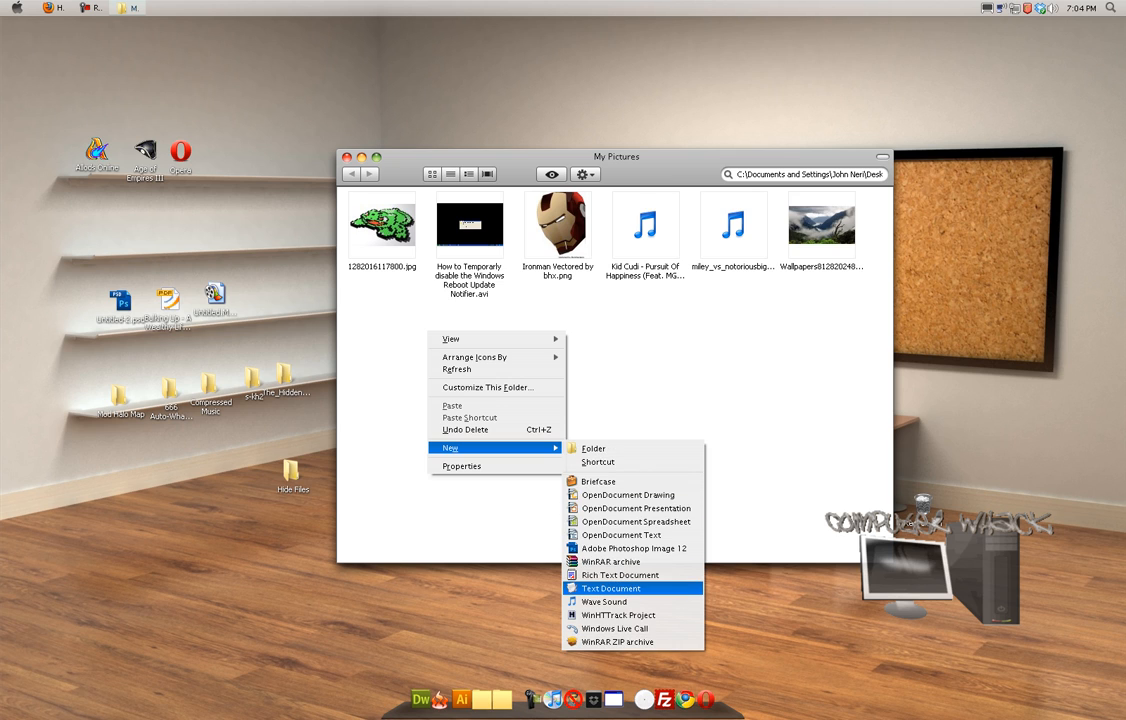
- Create New Text Document.txt in My Pictures and open it in Notepad
{"action": "left_click", "coordinate": [611, 588]}
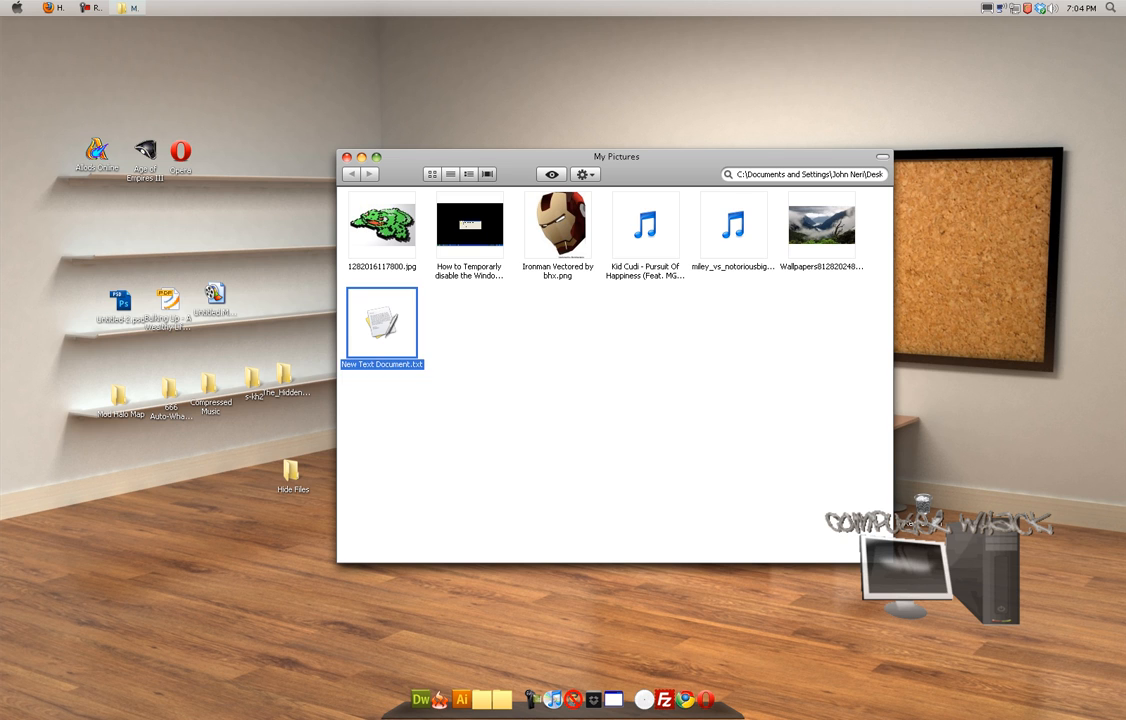
{"action": "double_click", "coordinate": [381, 322]}
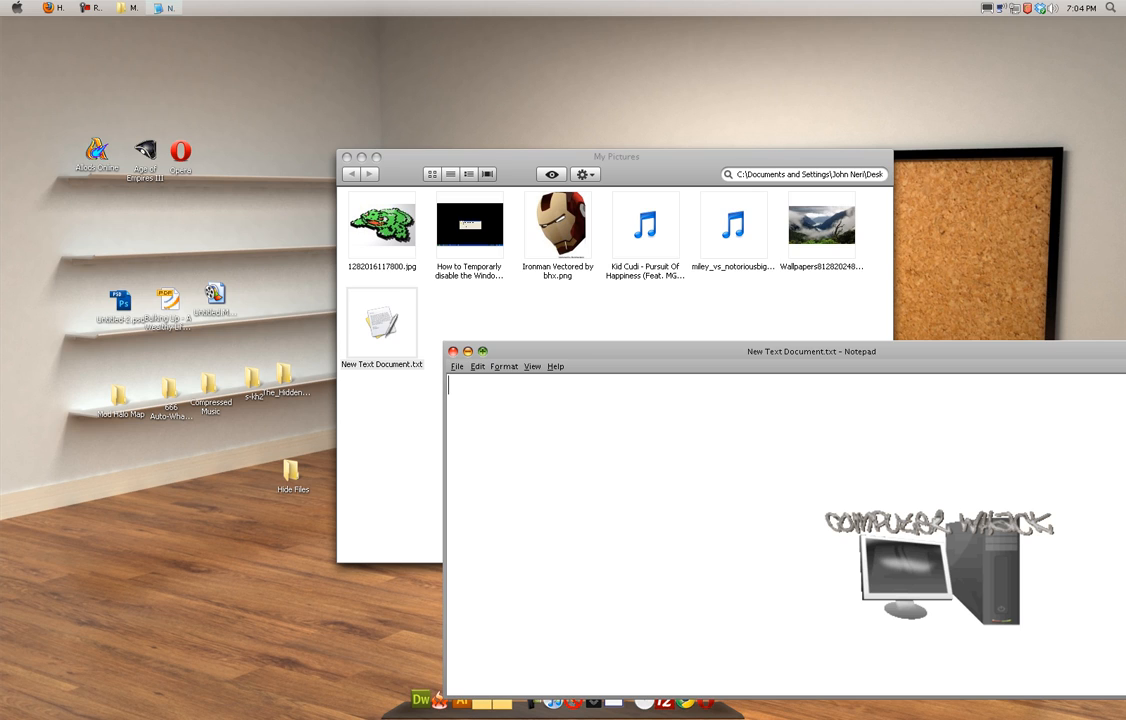
{"action": "left_click", "coordinate": [385, 222]}
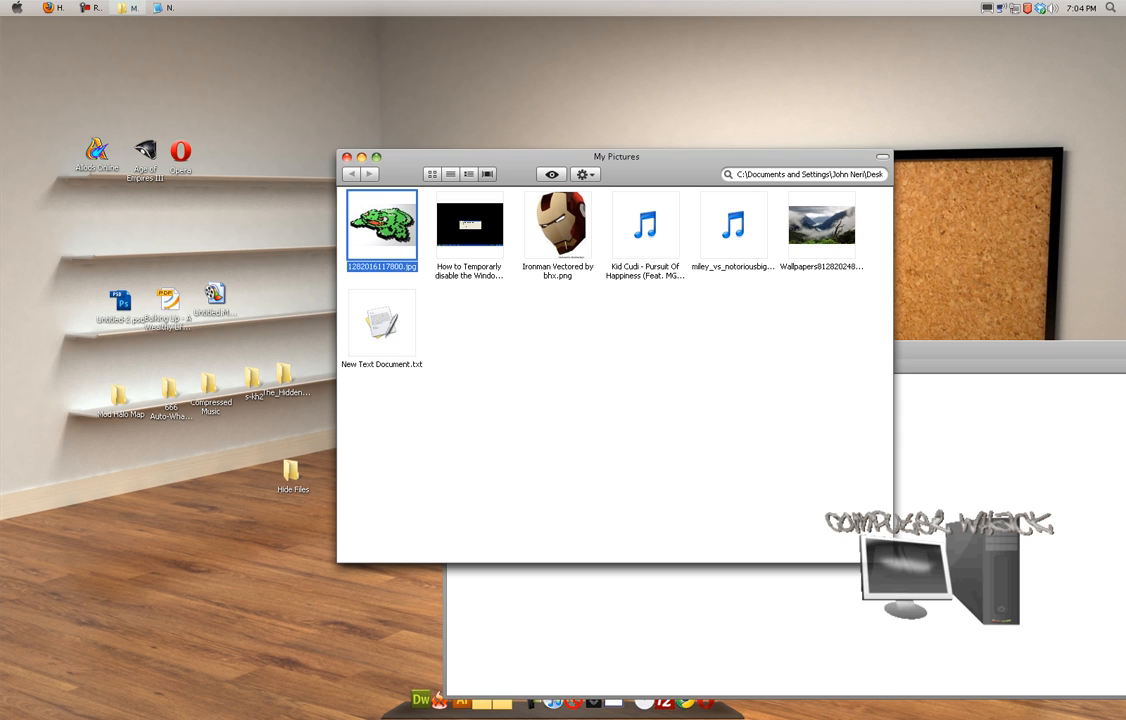
- Enter the command 'rename *.jpg *file3' in the Notepad document and highlight file3
{"action": "double_click", "coordinate": [365, 322]}
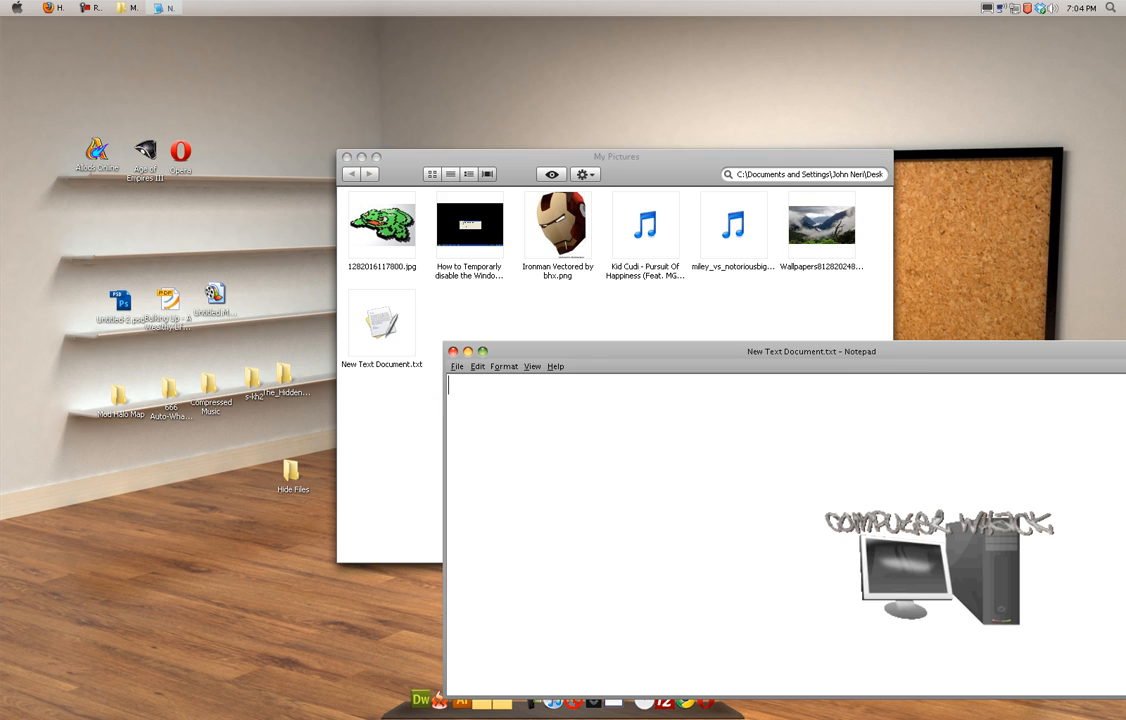
{"action": "type", "text": "ren"}
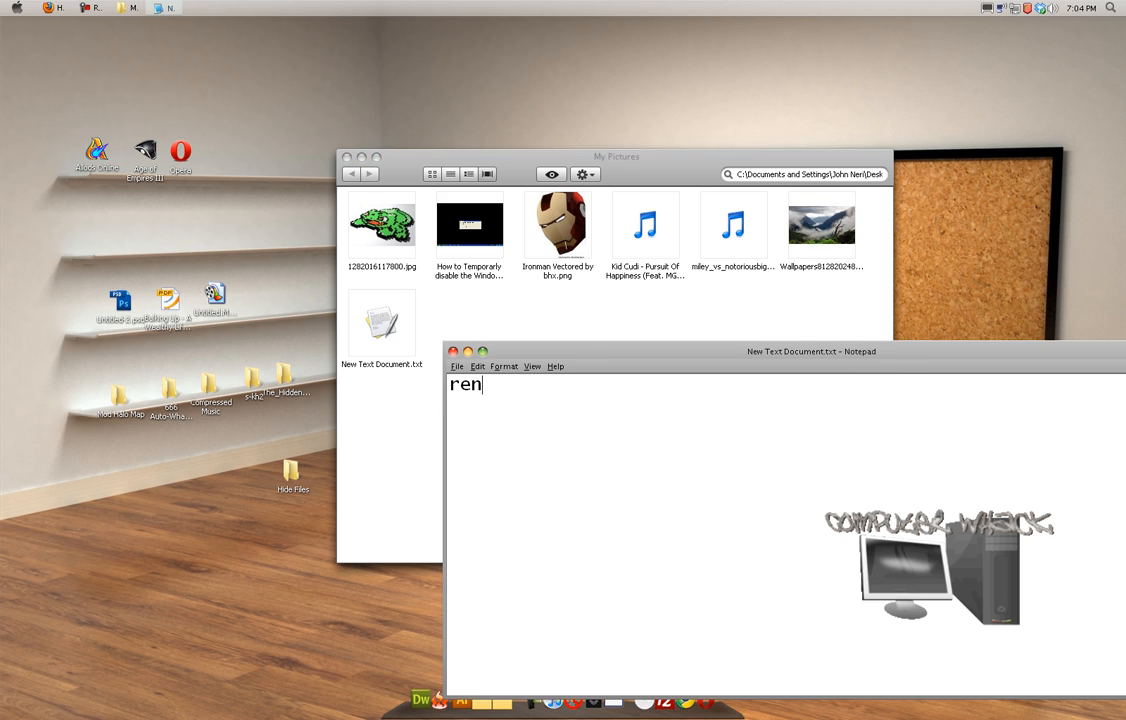
{"action": "type", "text": "ame *"}
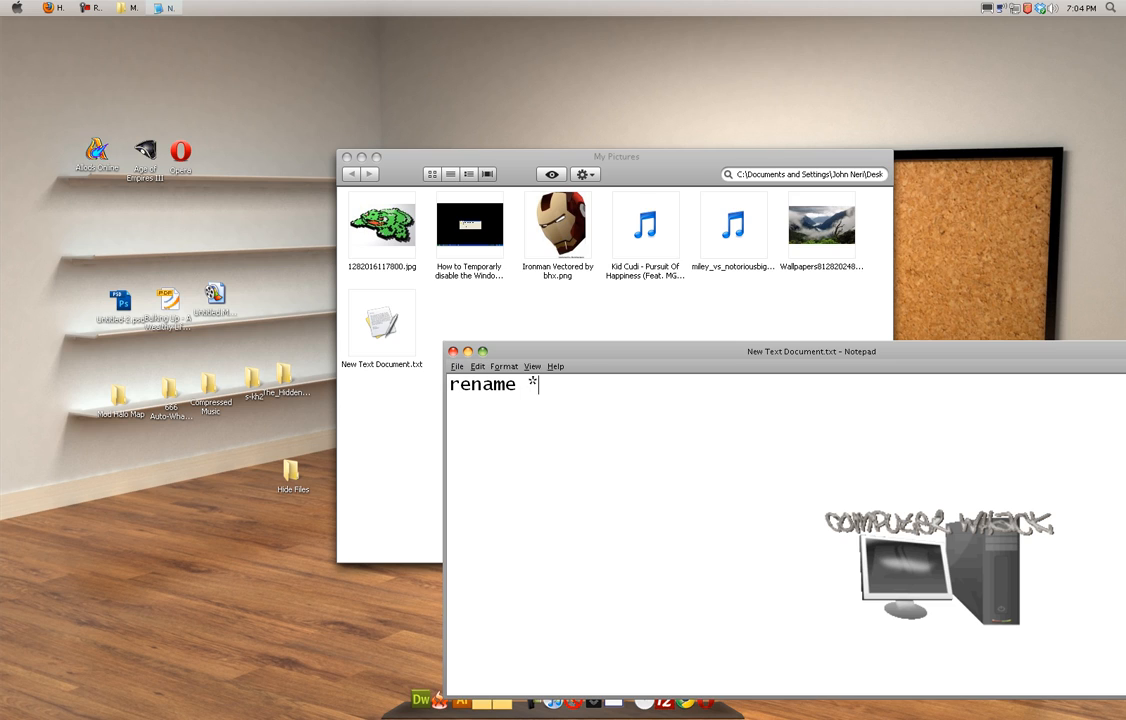
{"action": "type", "text": ".jpg"}
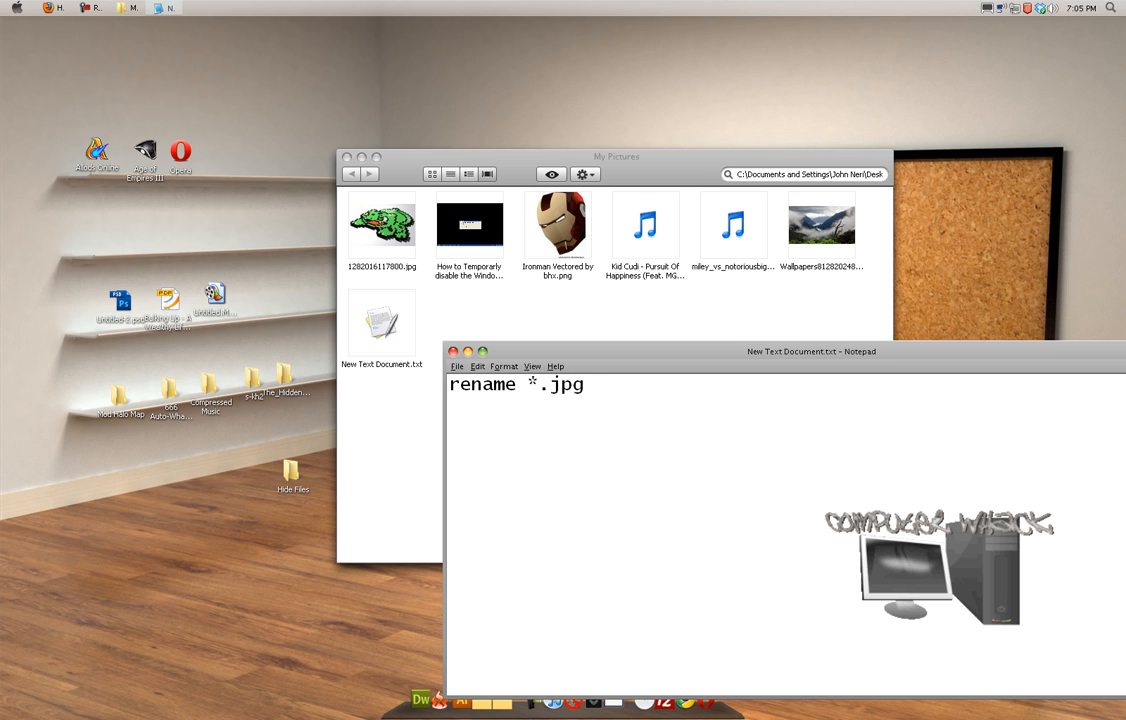
{"action": "type", "text": "*f"}
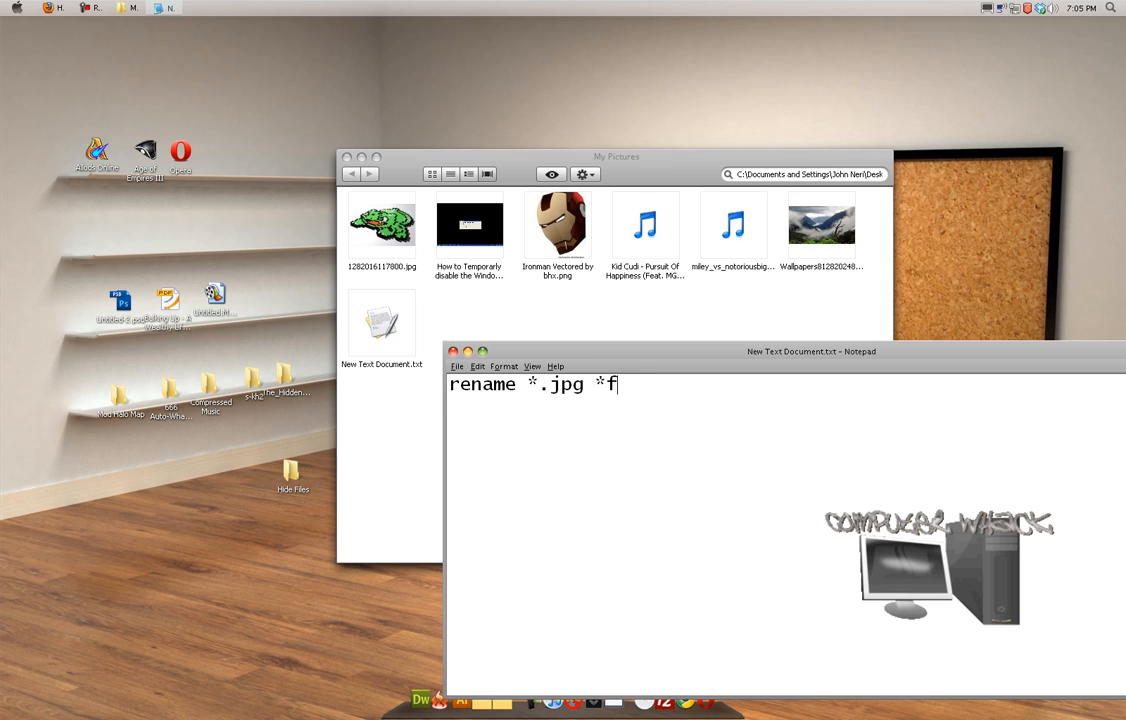
{"action": "type", "text": "ile"}
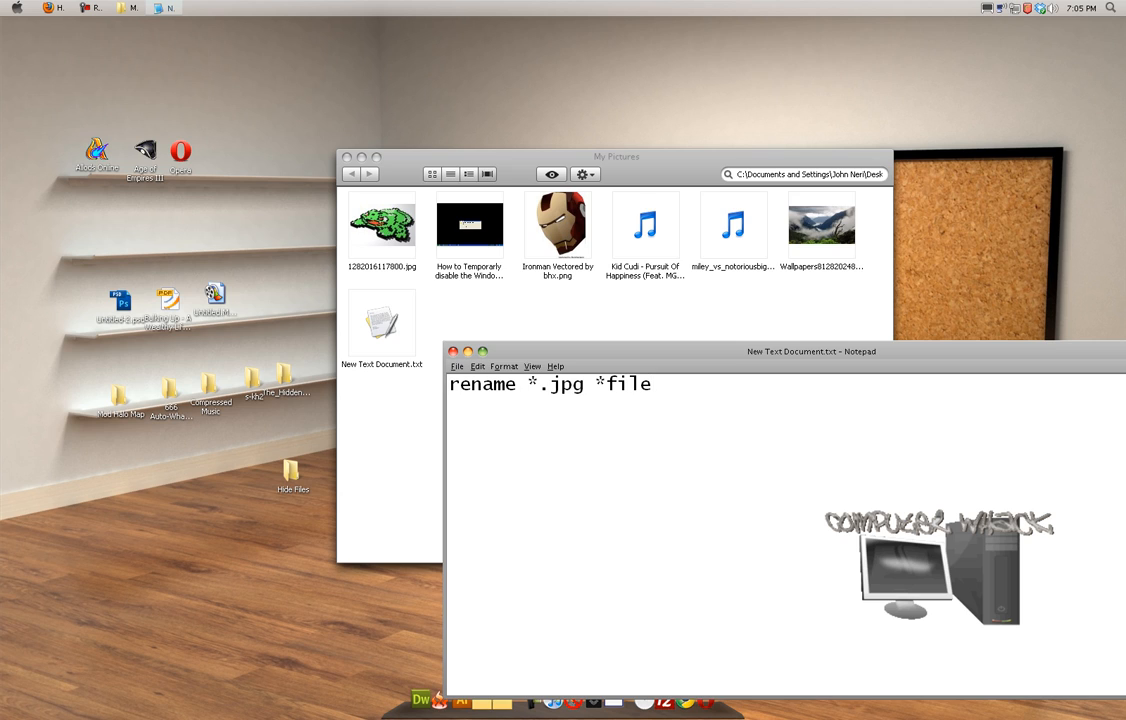
{"action": "type", "text": "3"}
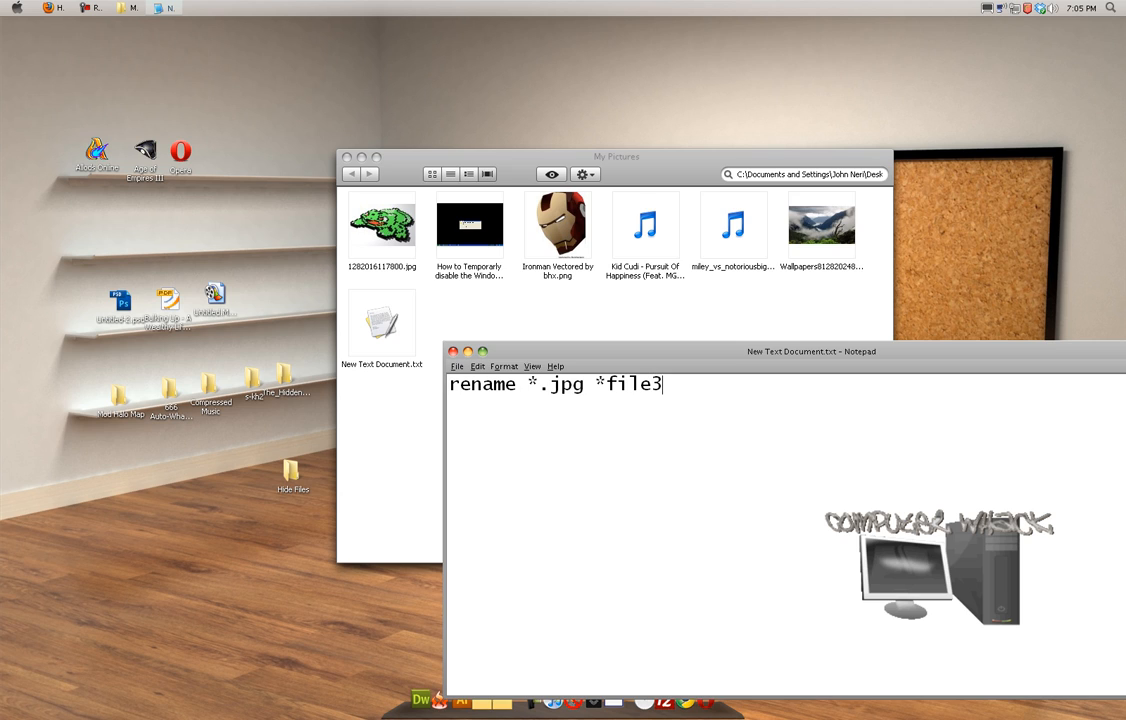
{"action": "double_click", "coordinate": [637, 385]}
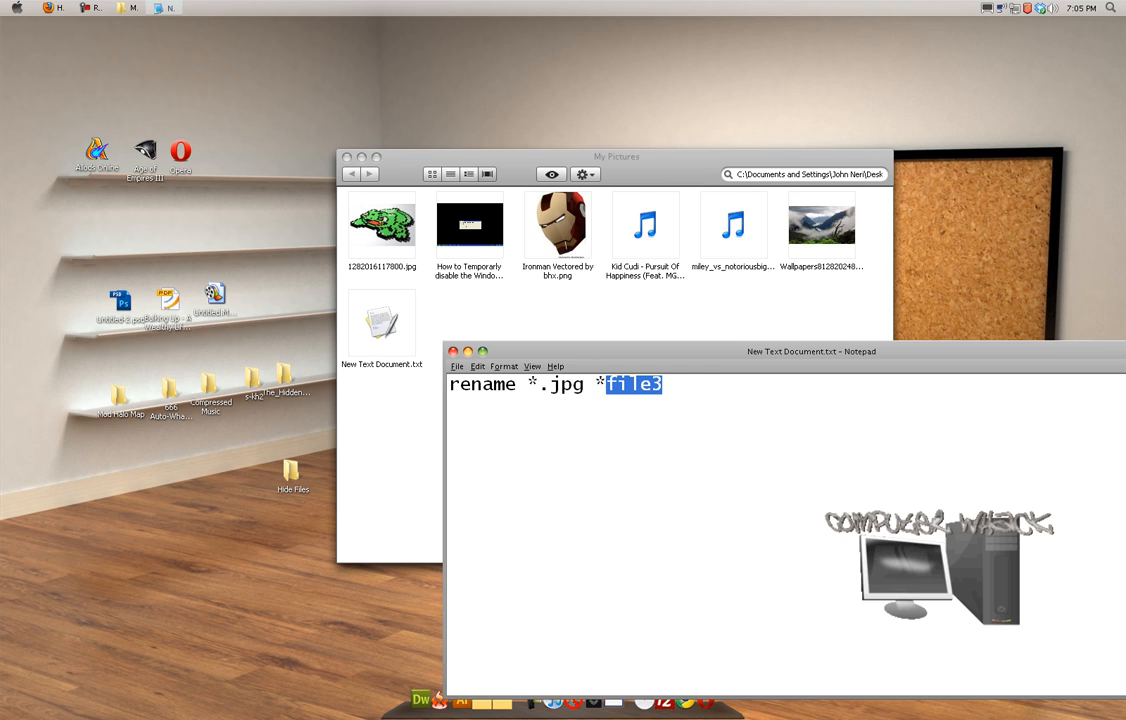
- Save the Notepad document as 151.bat in My Pictures
{"action": "left_click", "coordinate": [457, 366]}
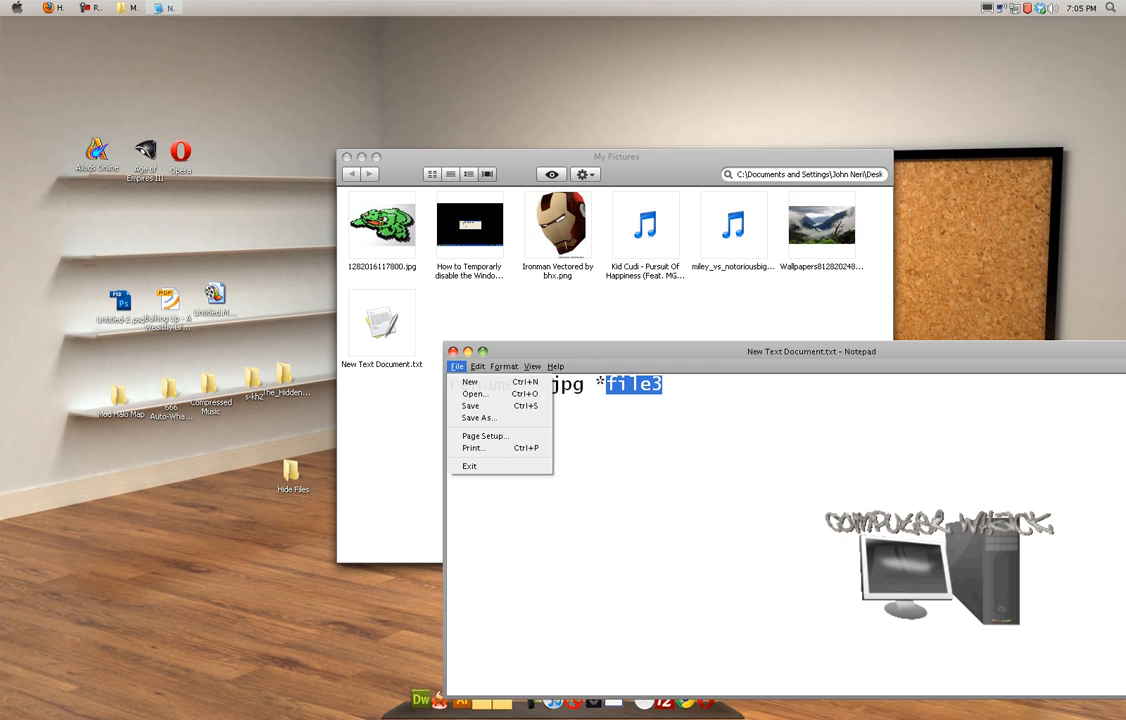
{"action": "left_click", "coordinate": [479, 417]}
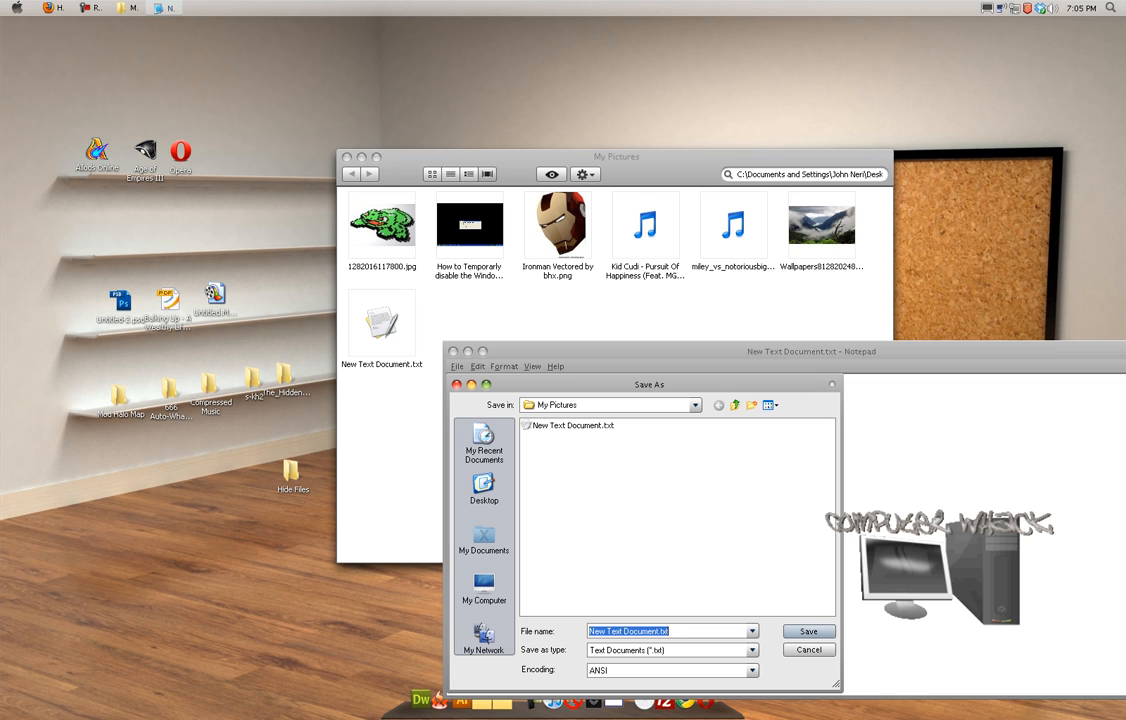
{"action": "type", "text": "151.ba"}
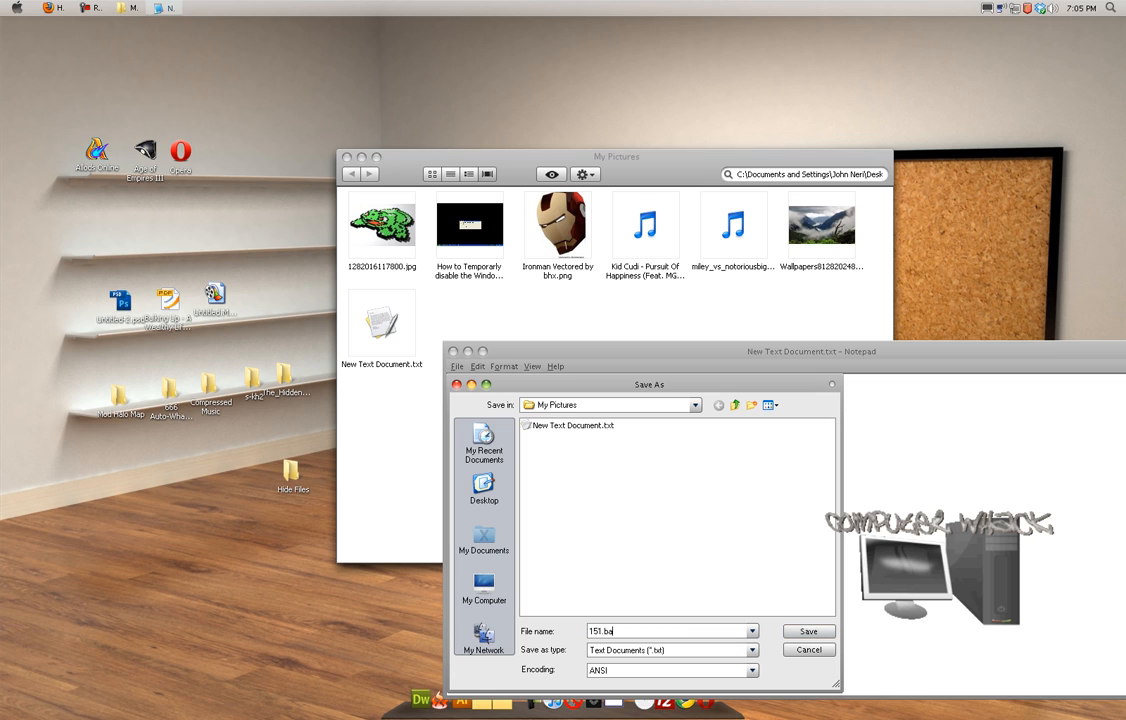
{"action": "left_click", "coordinate": [807, 630]}
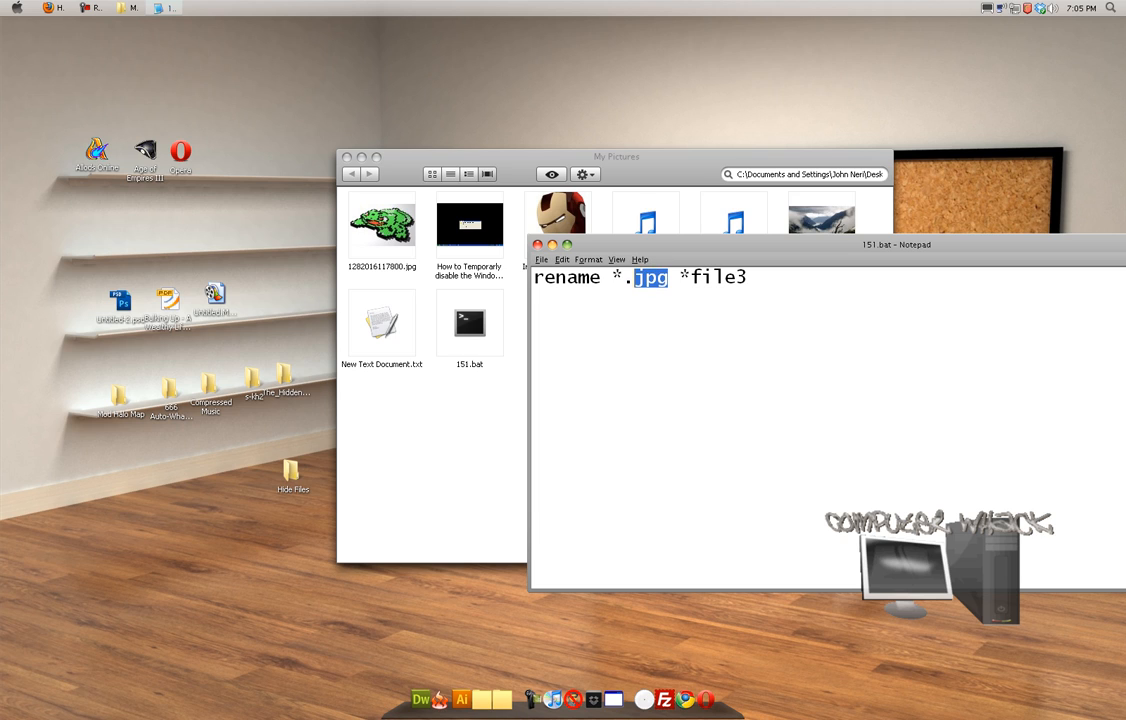
- Highlight 'jpg' in the command, then close Notepad, leaving 151.bat in My Pictures
{"action": "double_click", "coordinate": [725, 277]}
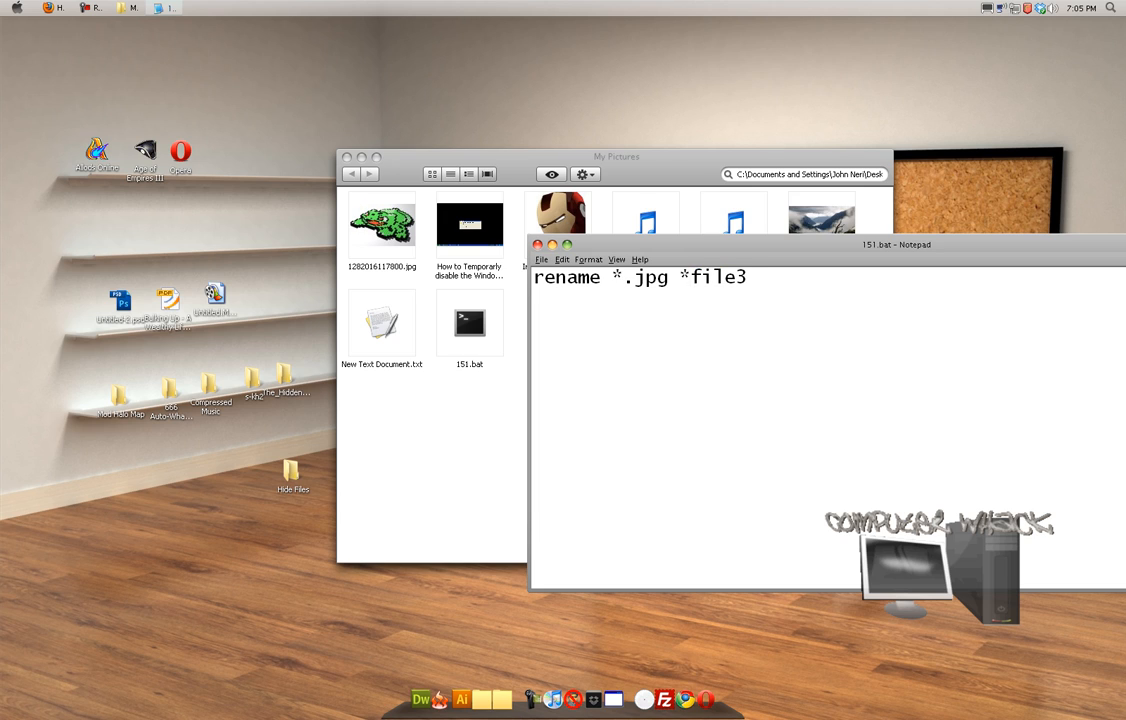
{"action": "type", "text": "."}
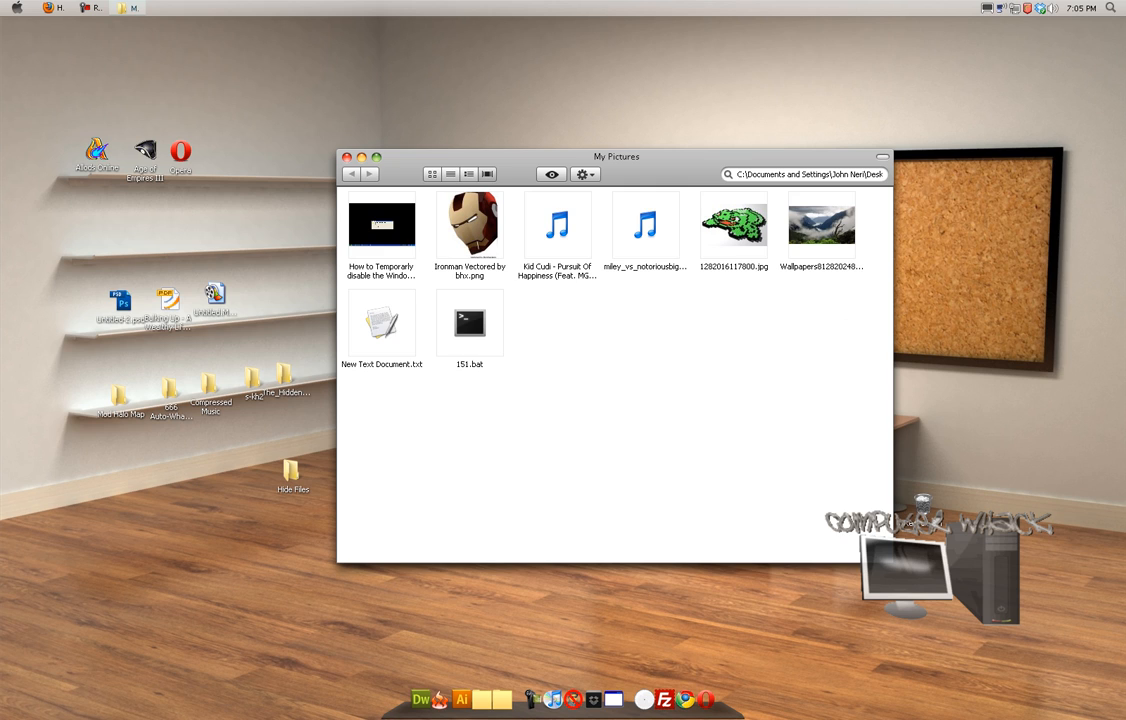
- Run 151.bat, then confirm the renamed .file3 pictures open with no program
{"action": "left_click", "coordinate": [470, 322]}
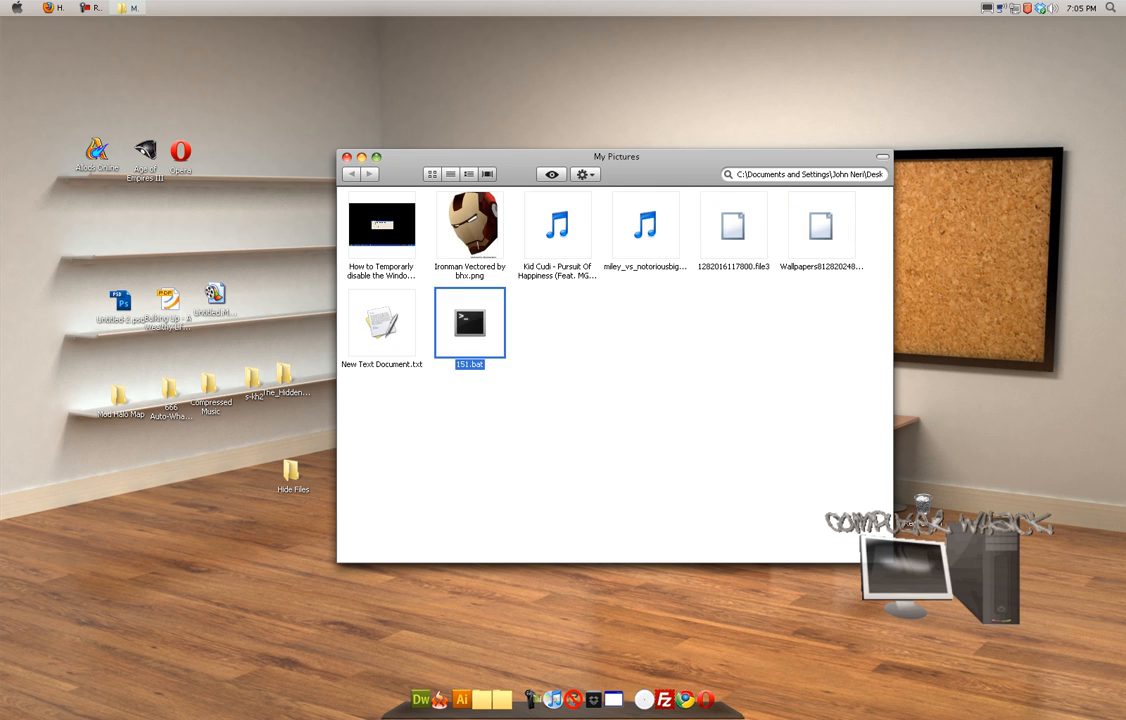
{"action": "mouse_move", "coordinate": [733, 225]}
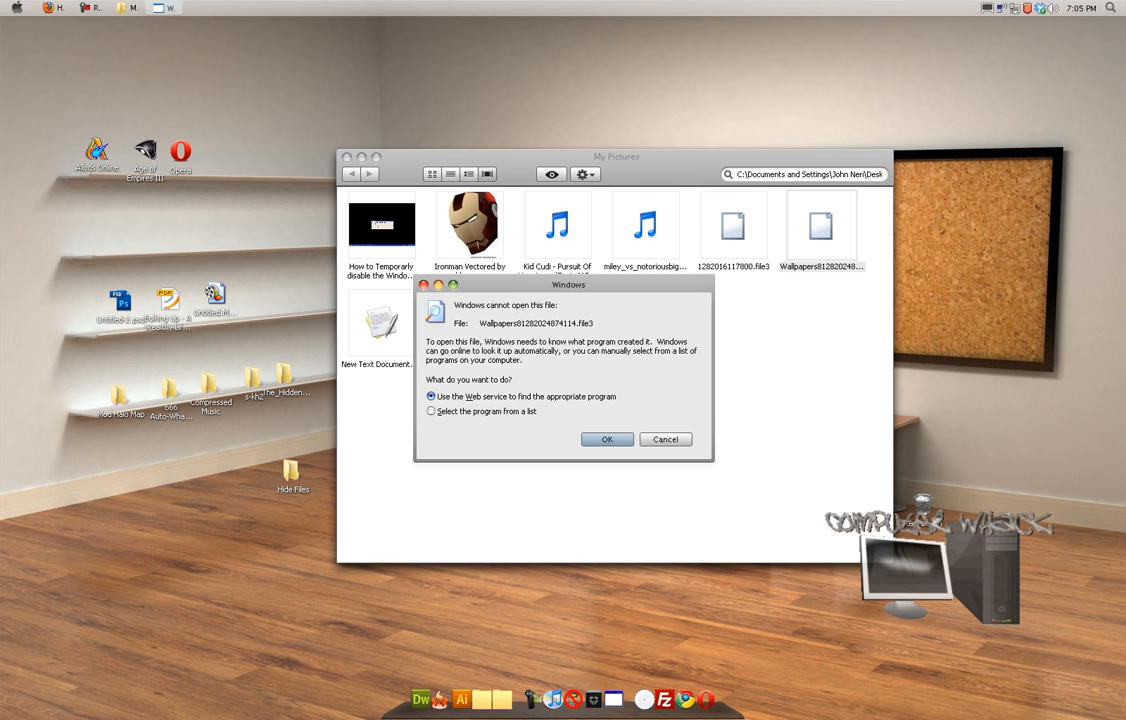
{"action": "left_click", "coordinate": [736, 222]}
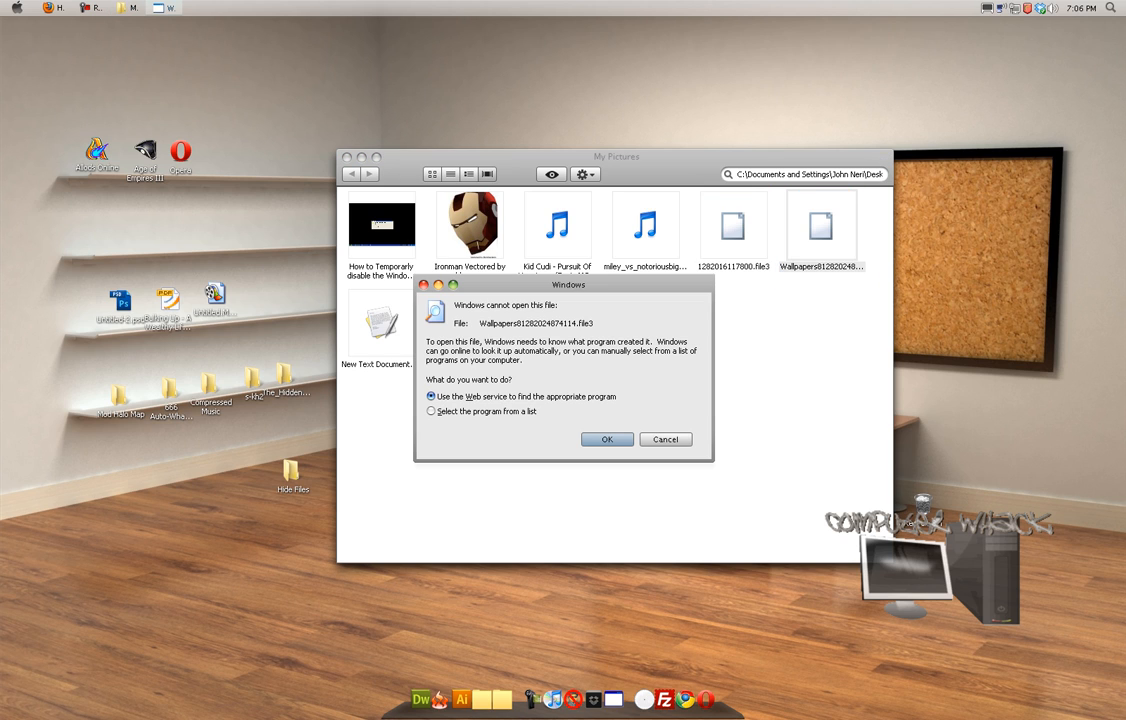
{"action": "left_click", "coordinate": [665, 439]}
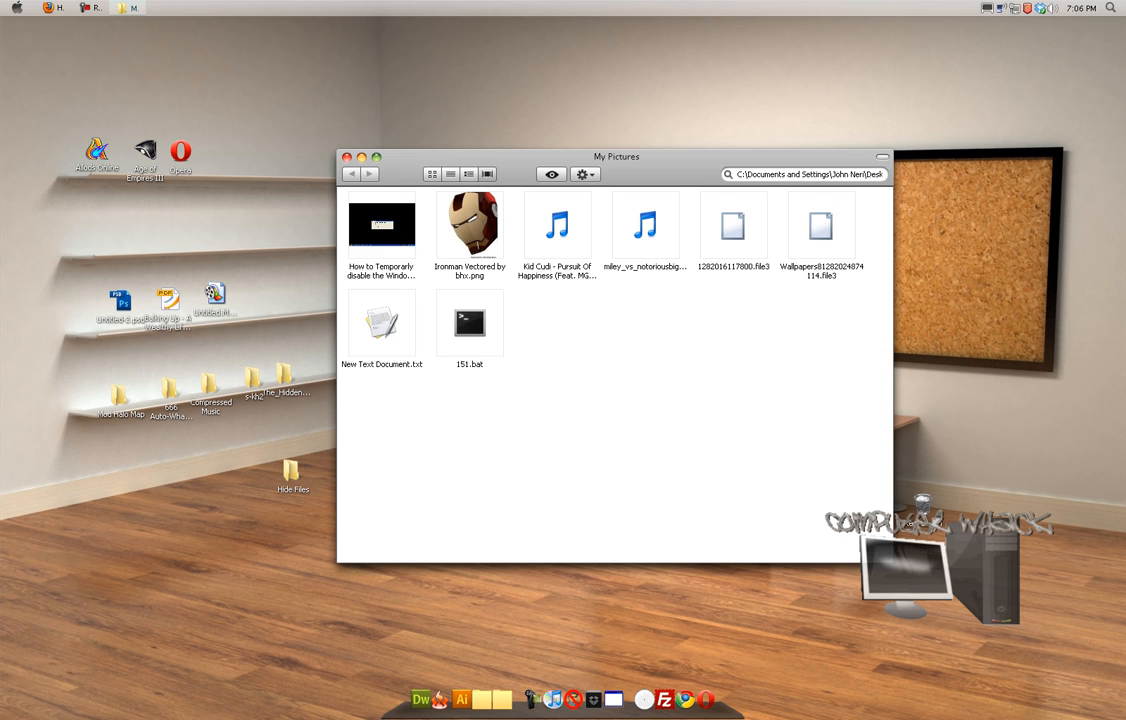
{"action": "double_click", "coordinate": [733, 223]}
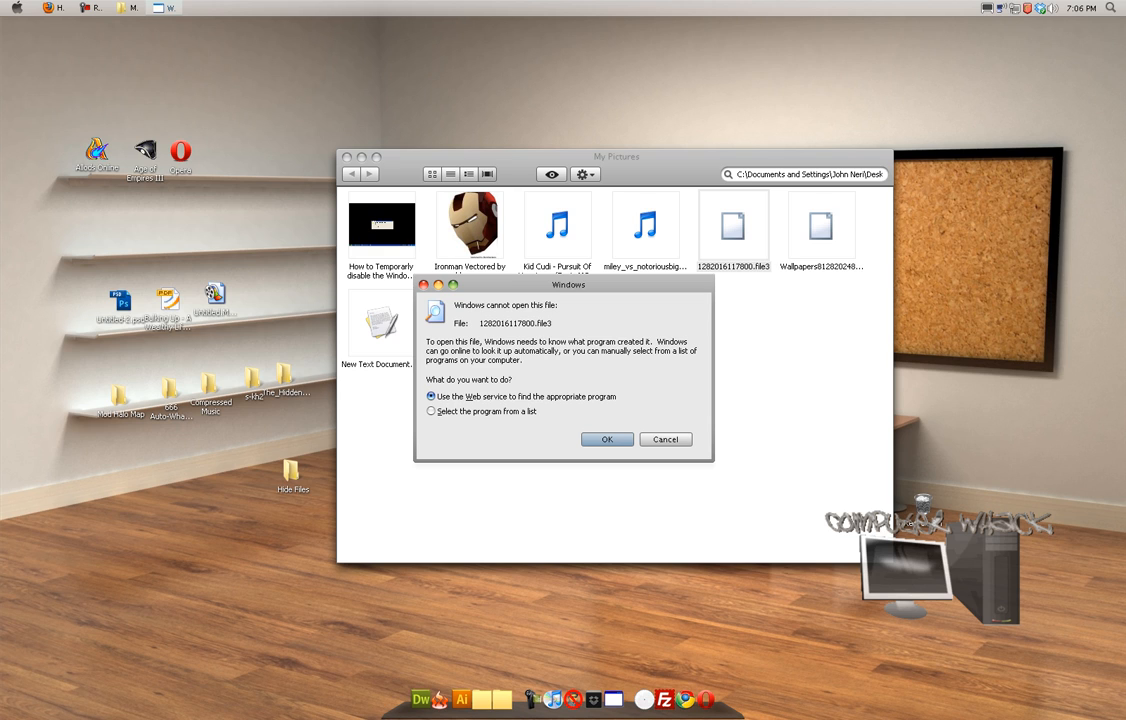
{"action": "left_click", "coordinate": [665, 439]}
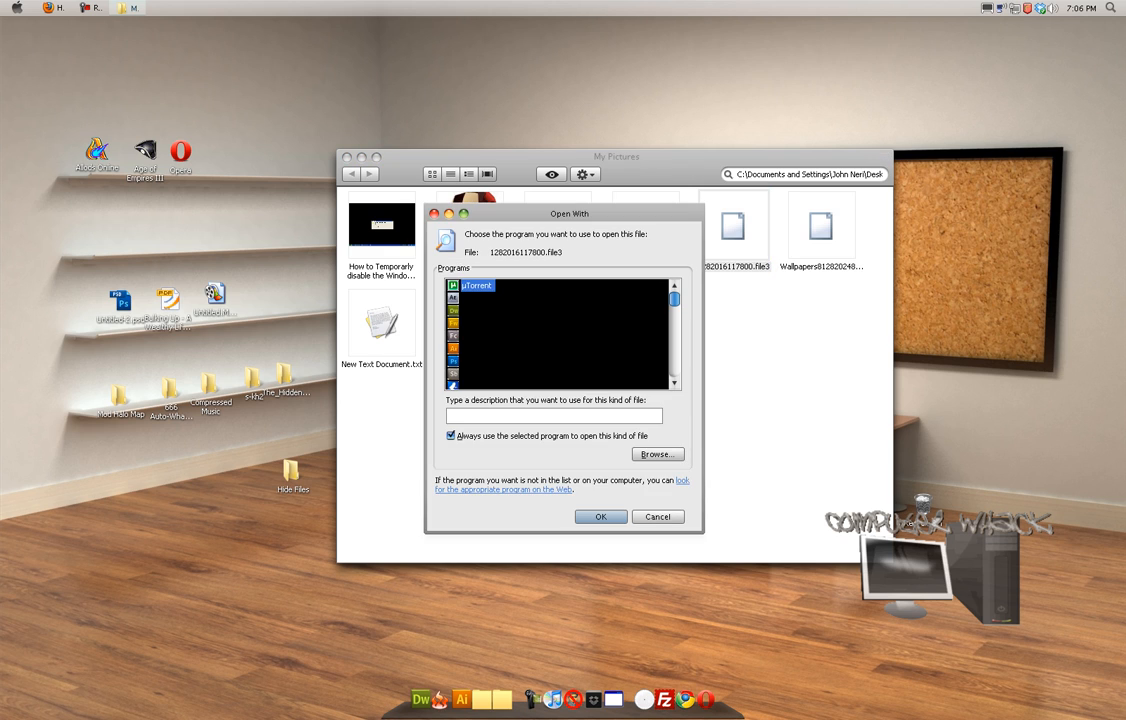
{"action": "left_click", "coordinate": [658, 516]}
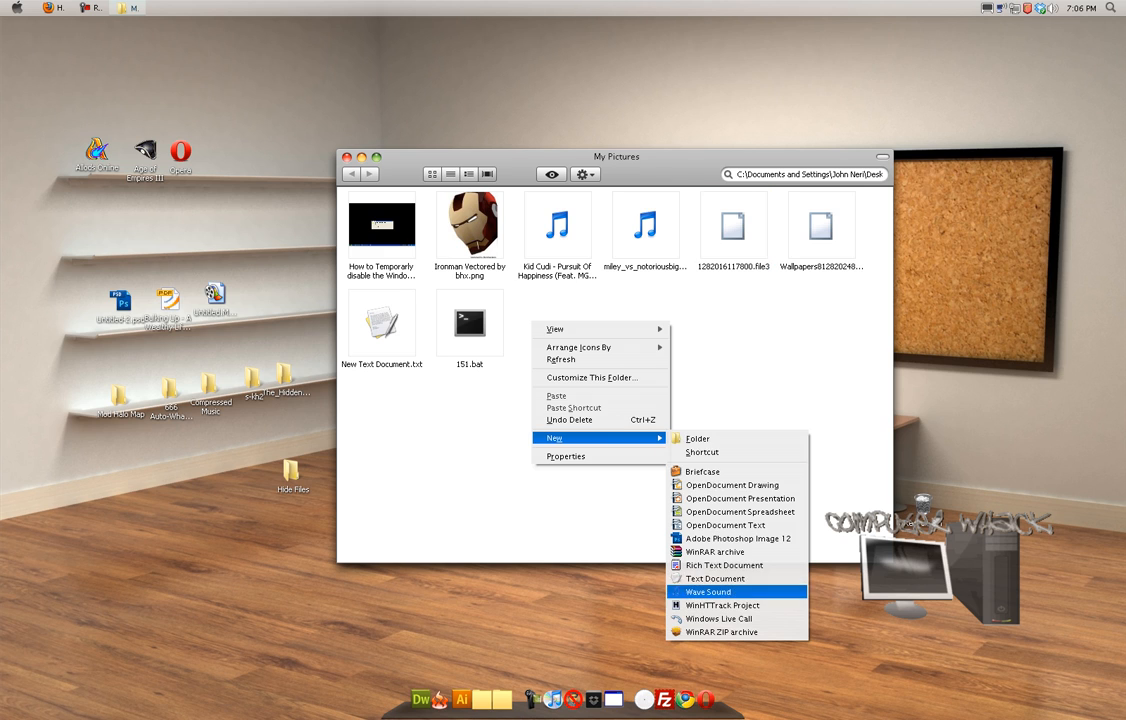
- Create a new text document renamed as a .bat file, confirming the extension change
{"action": "left_click", "coordinate": [721, 578]}
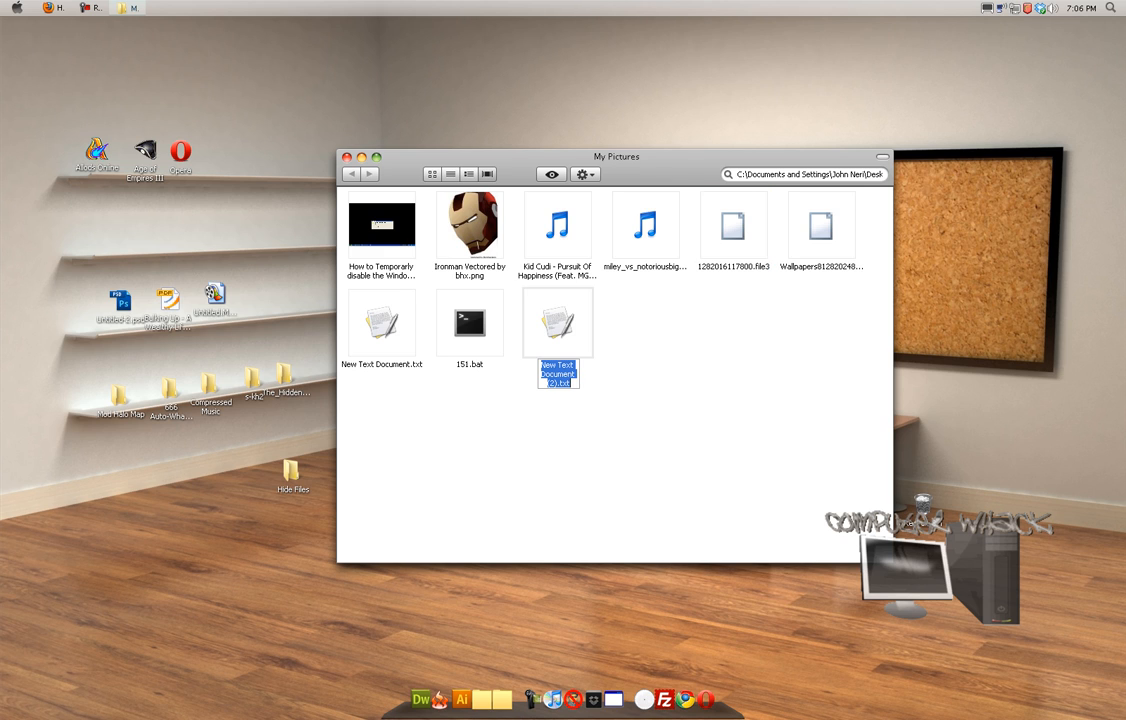
{"action": "type", "text": "151"}
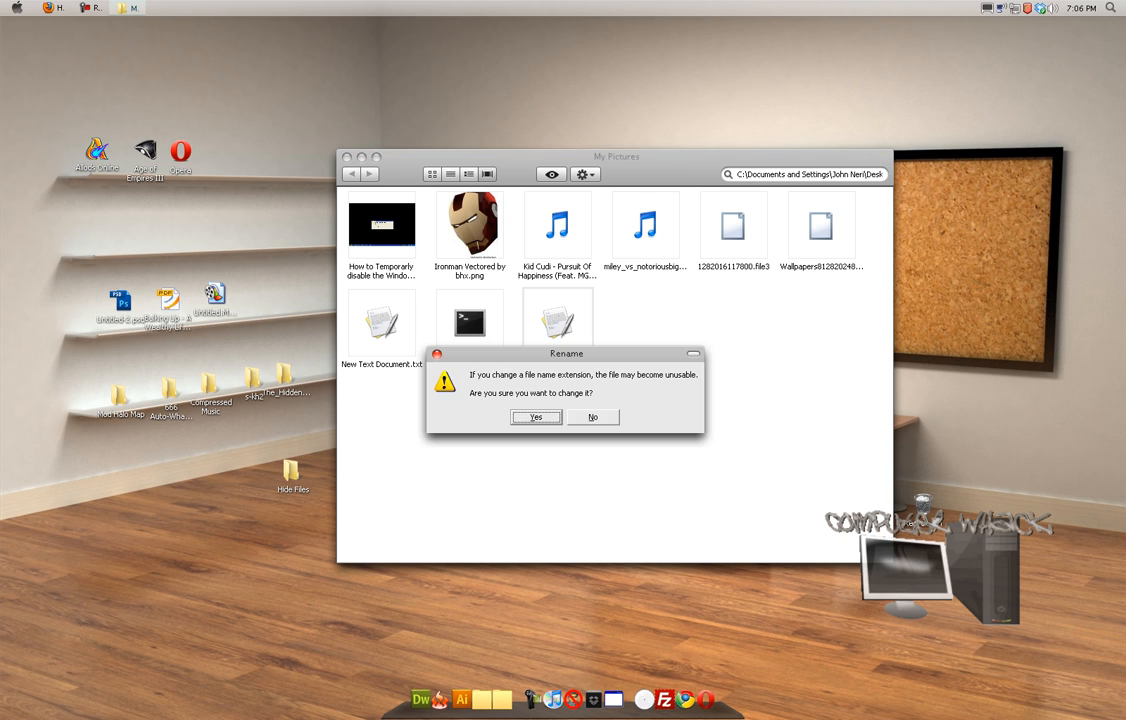
{"action": "left_click", "coordinate": [535, 417]}
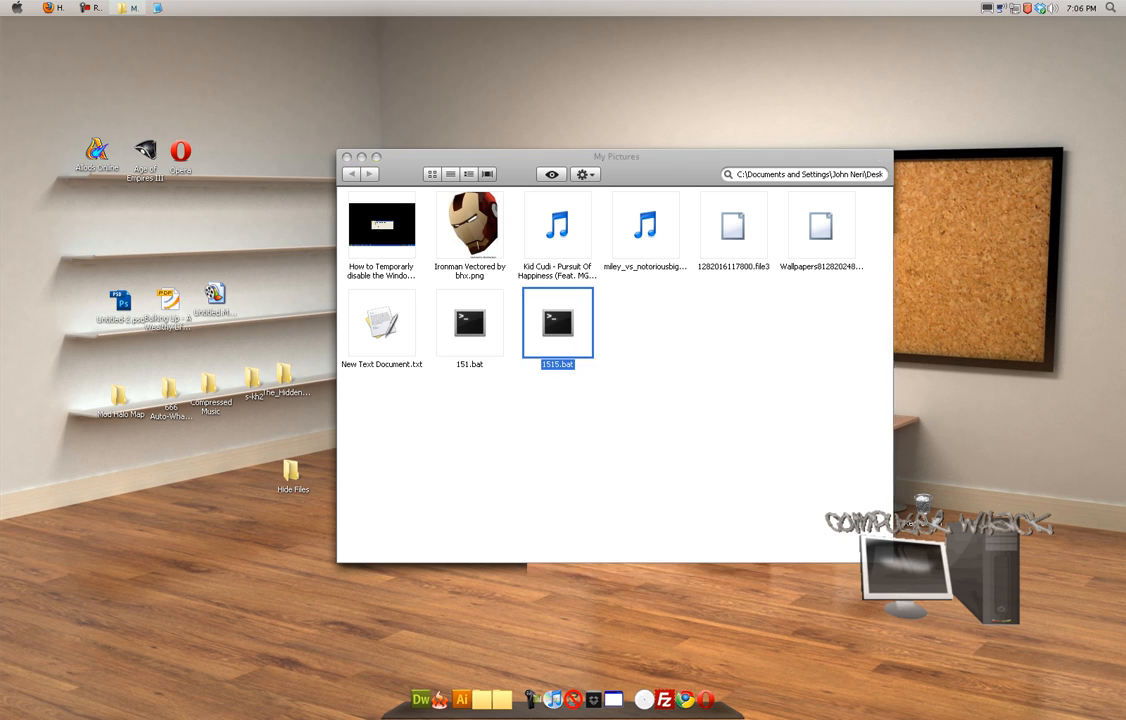
- Write 'rename *.file3 *.jpg' into 1515.bat in Notepad and close it
{"action": "double_click", "coordinate": [558, 322]}
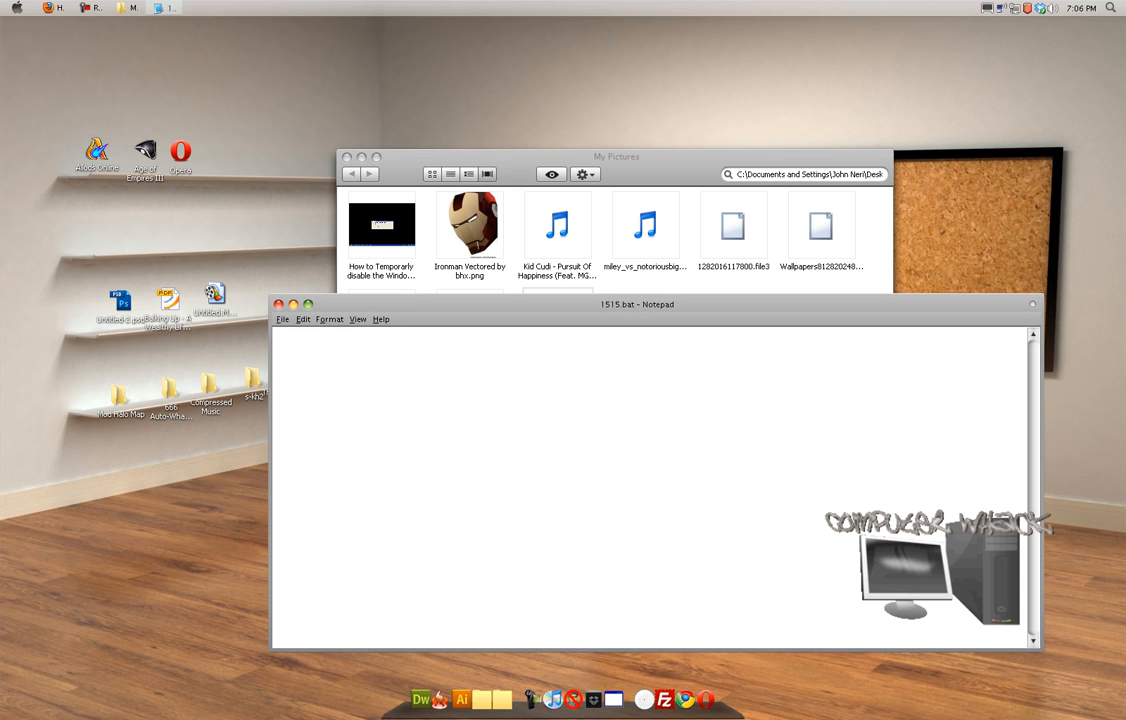
{"action": "type", "text": "rename"}
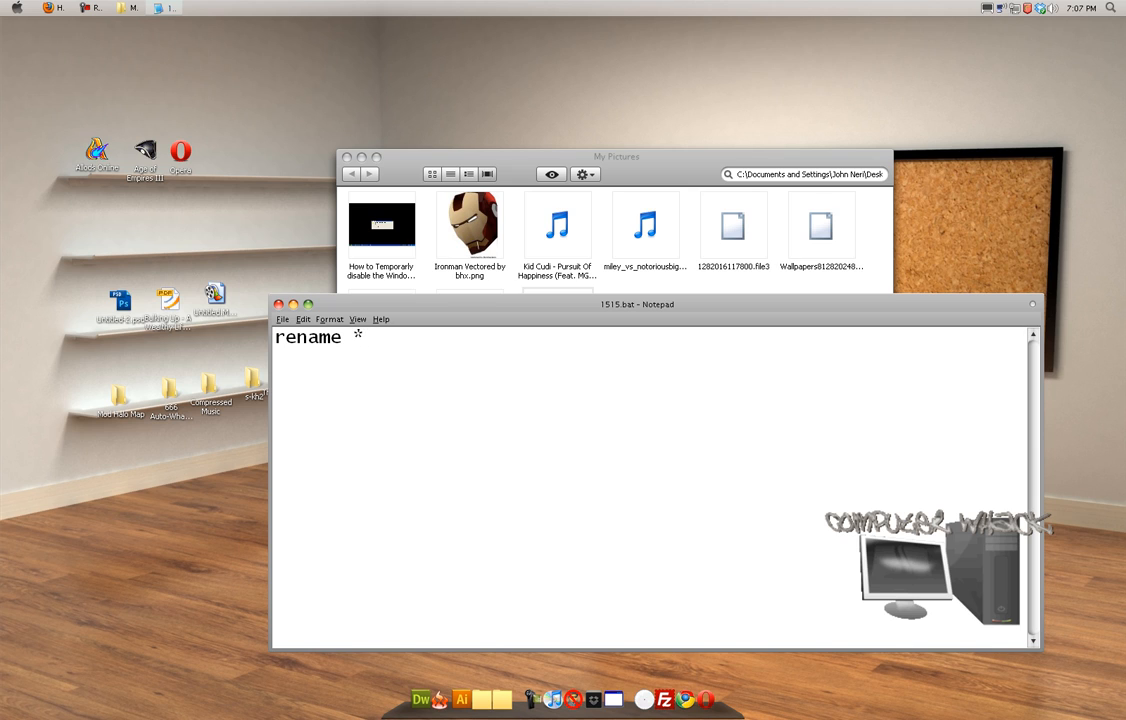
{"action": "type", "text": "*.fil"}
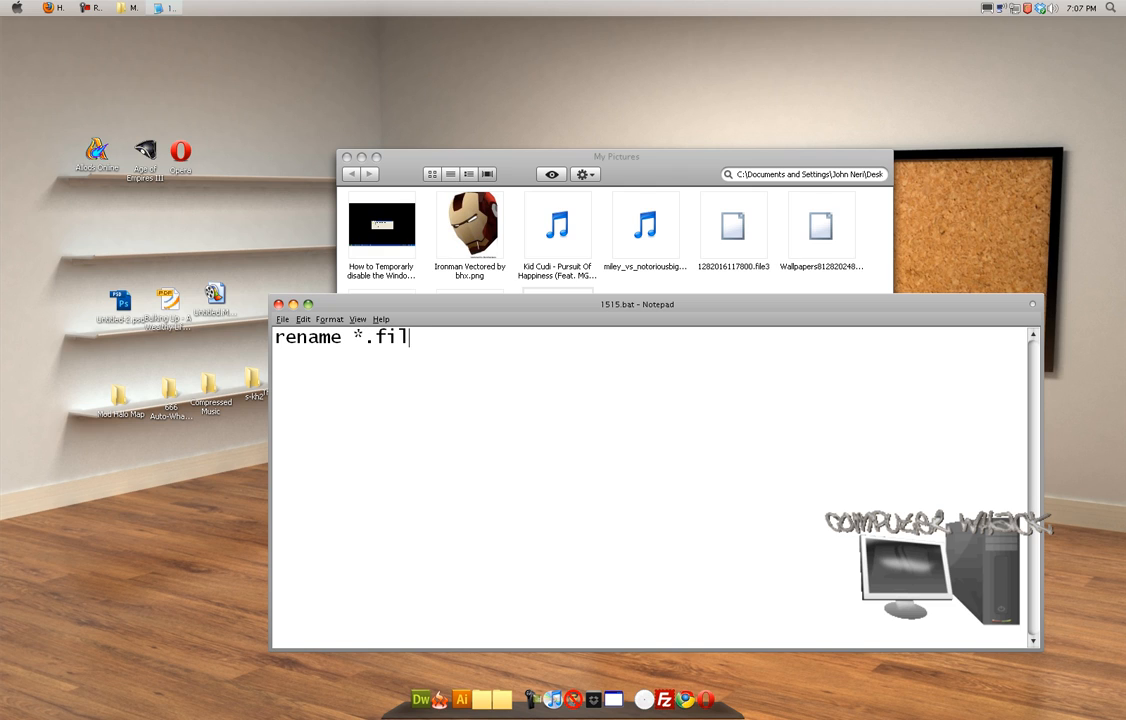
{"action": "type", "text": "e"}
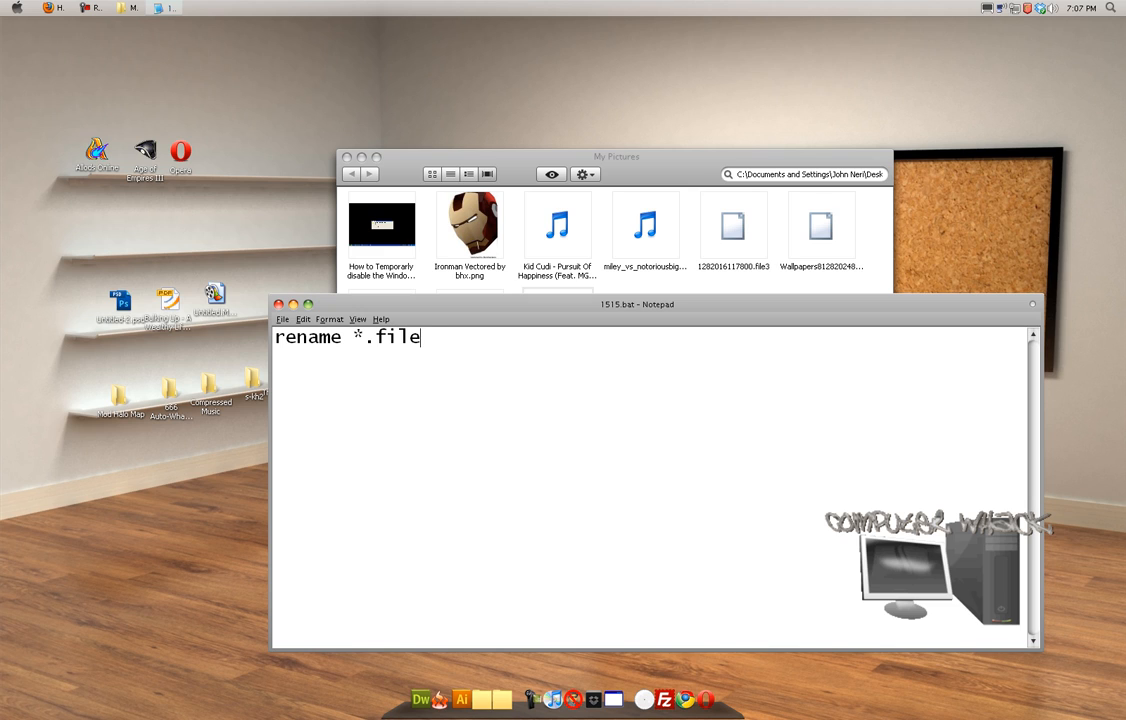
{"action": "type", "text": "3"}
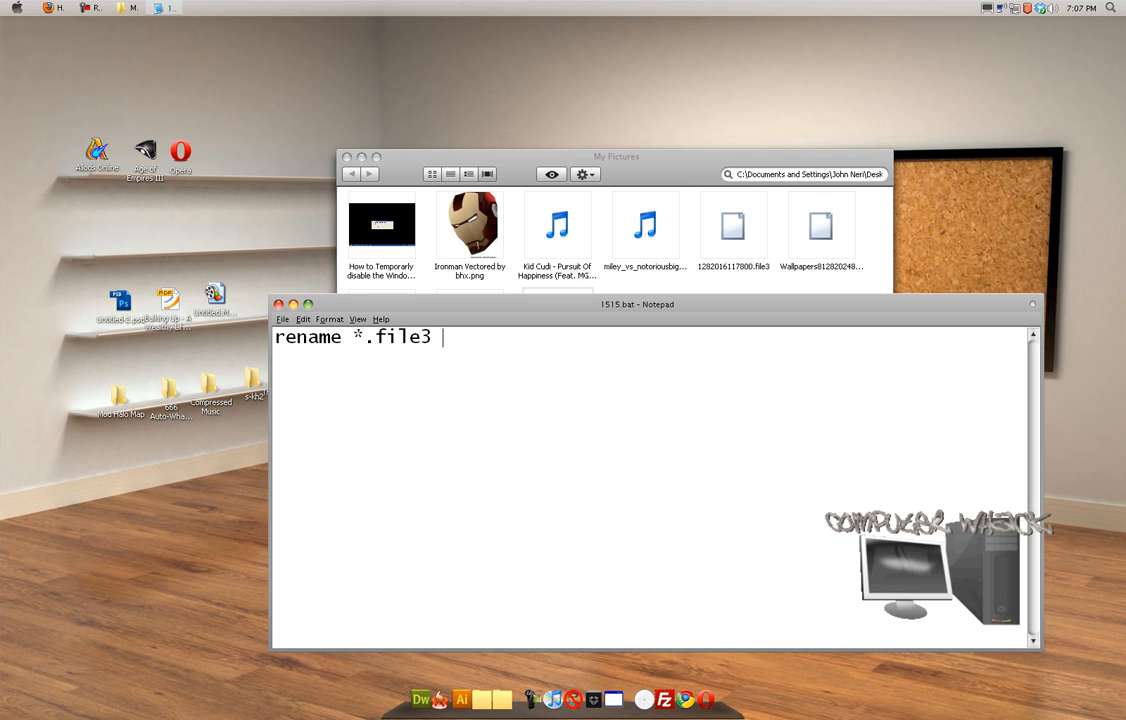
{"action": "type", "text": "*"}
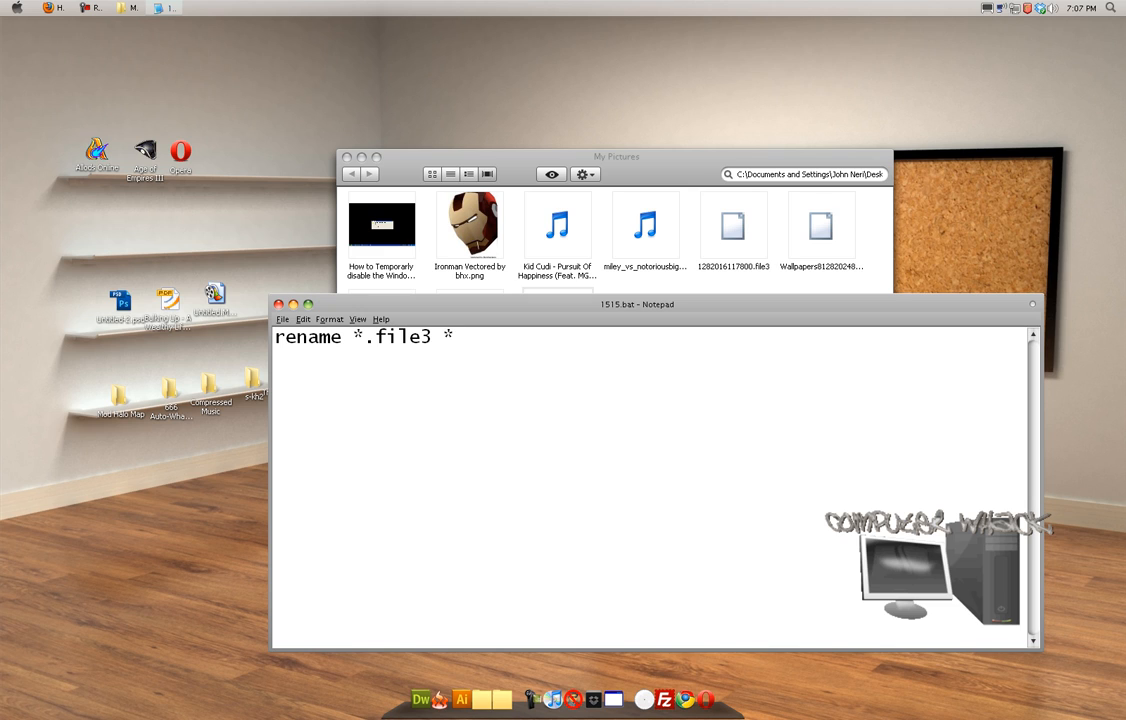
{"action": "type", "text": ".jp"}
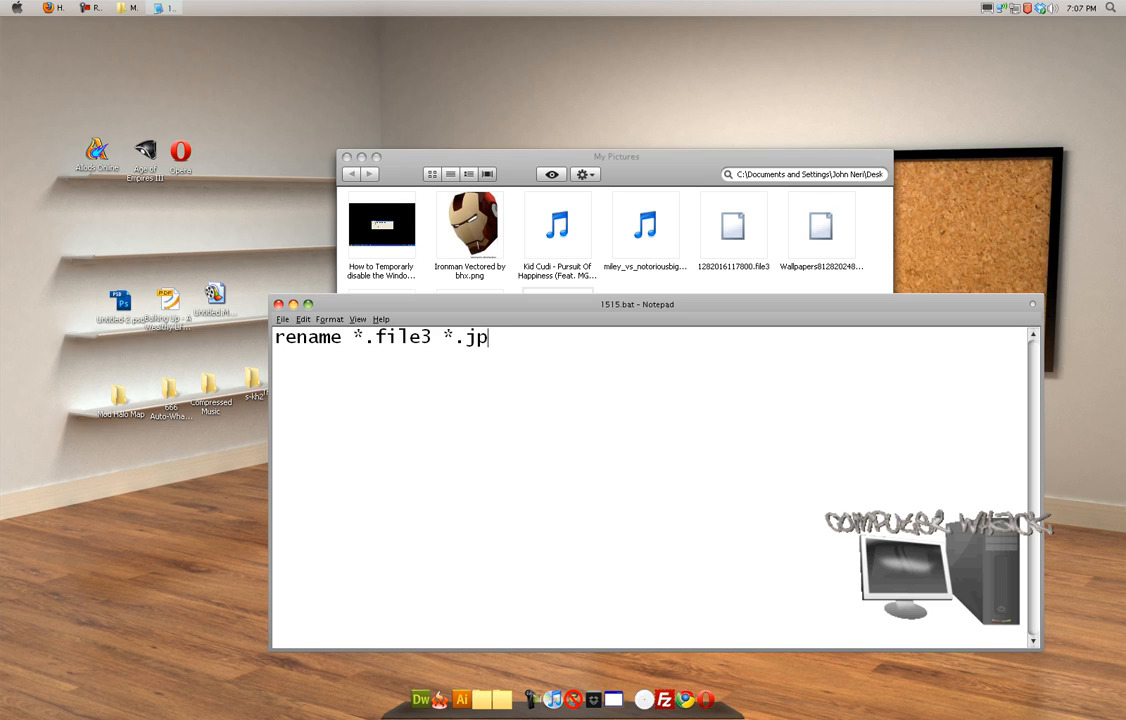
{"action": "left_click", "coordinate": [283, 319]}
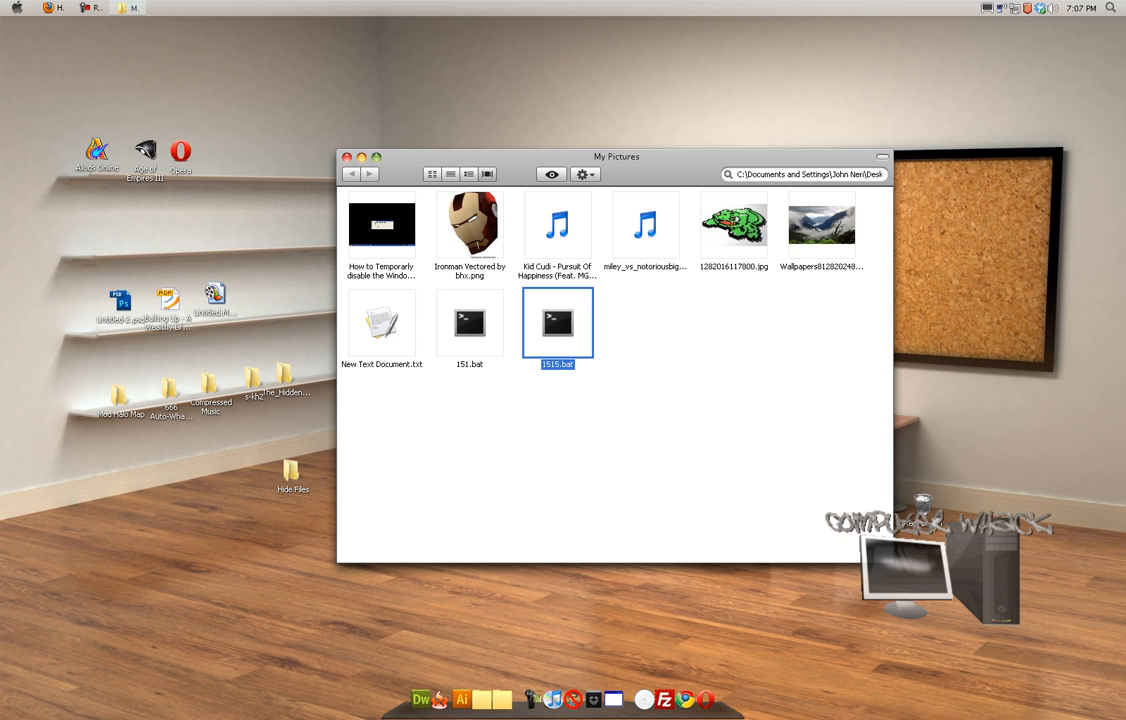
- Open the restored 1282016117800.jpg in the picture viewer, then close the viewer
{"action": "double_click", "coordinate": [734, 221]}
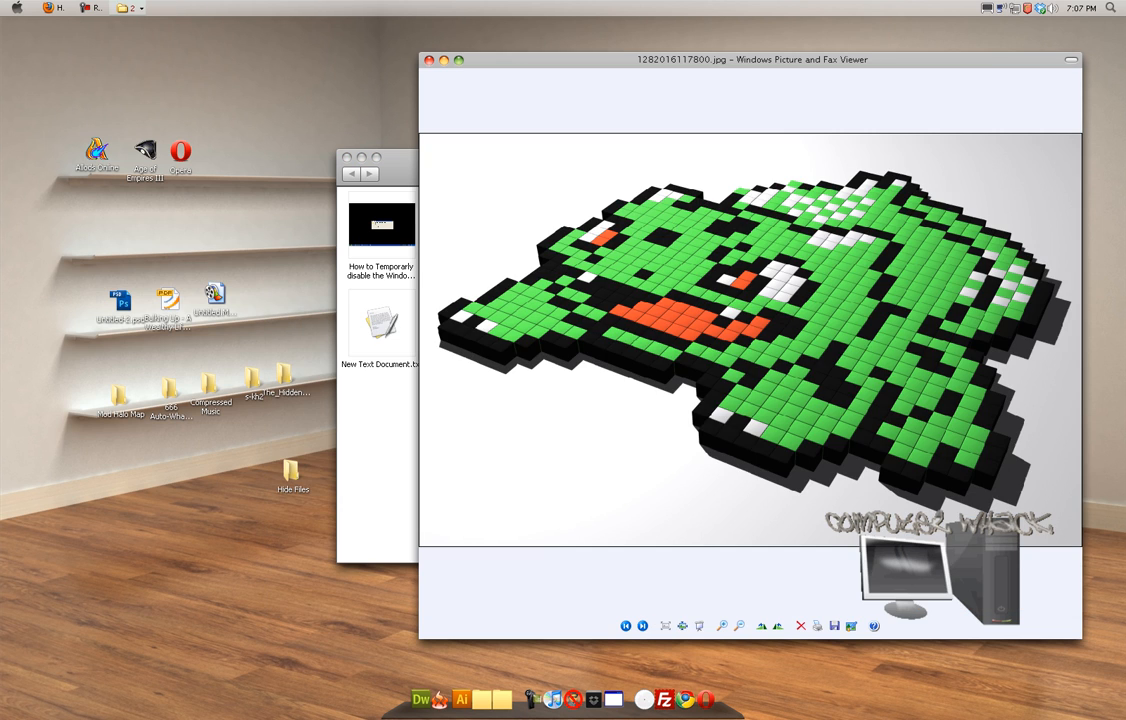
{"action": "left_click", "coordinate": [641, 623]}
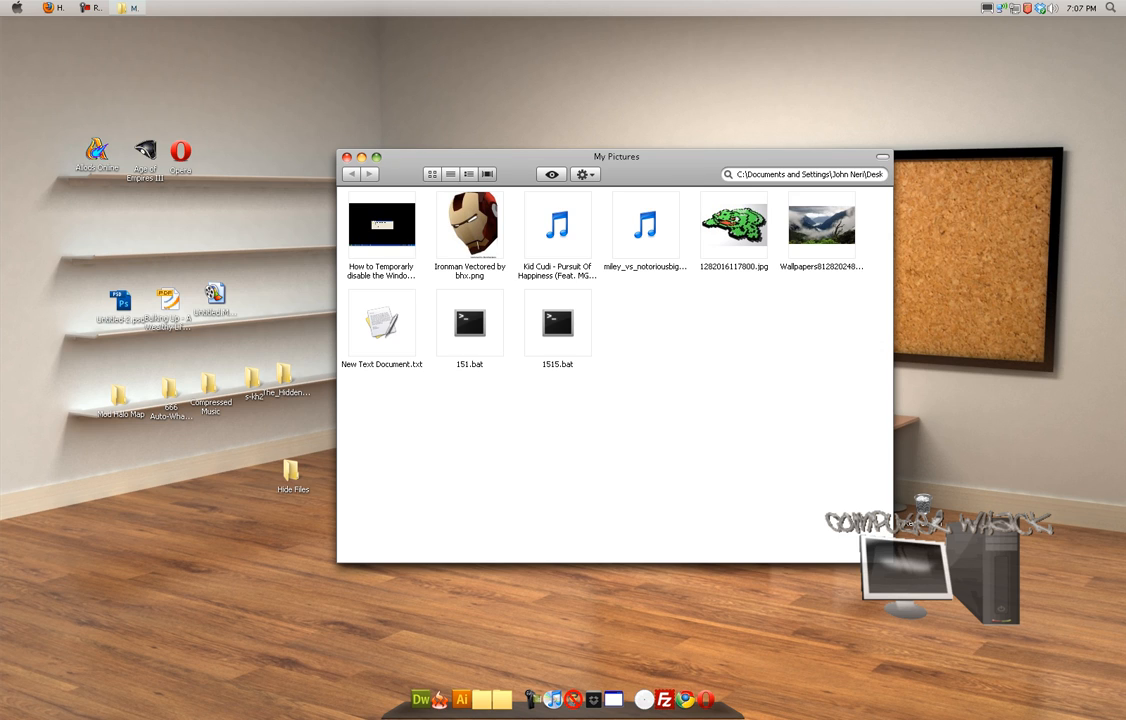
- Open a second folder window holding the premade Un-Hide.bat and Hide-All.bat scripts
{"action": "double_click", "coordinate": [293, 467]}
{"action": "type", "text": "Un-Hide"}
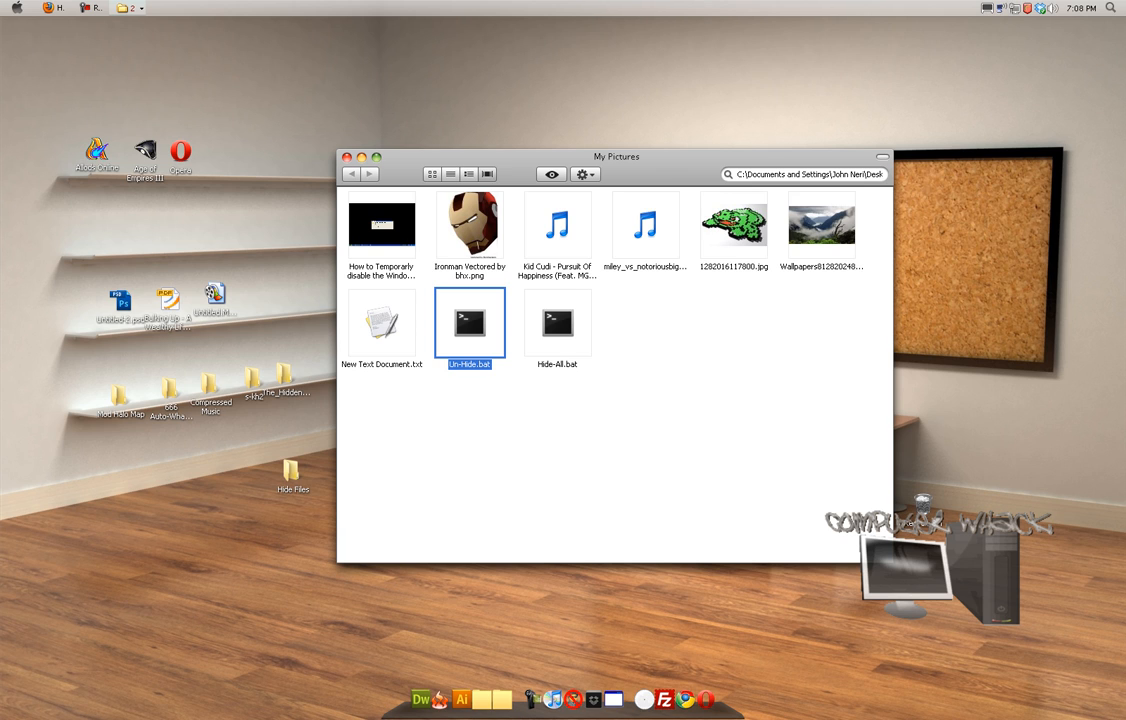
{"action": "double_click", "coordinate": [560, 321]}
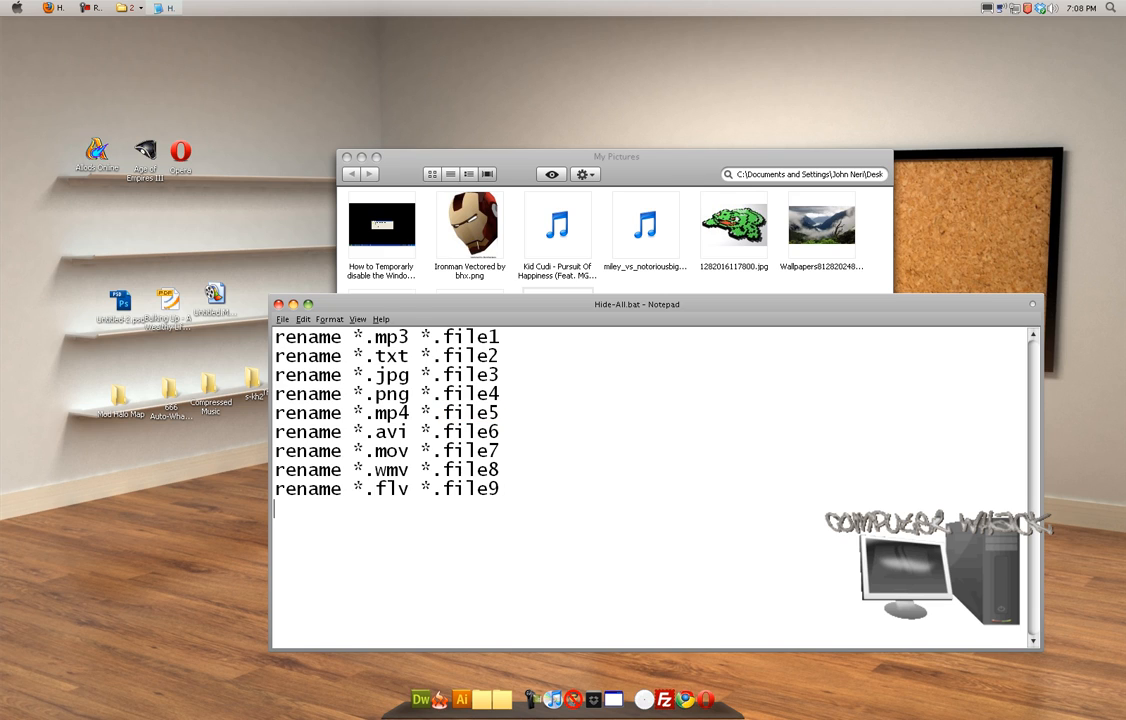
{"action": "type", "text": "re"}
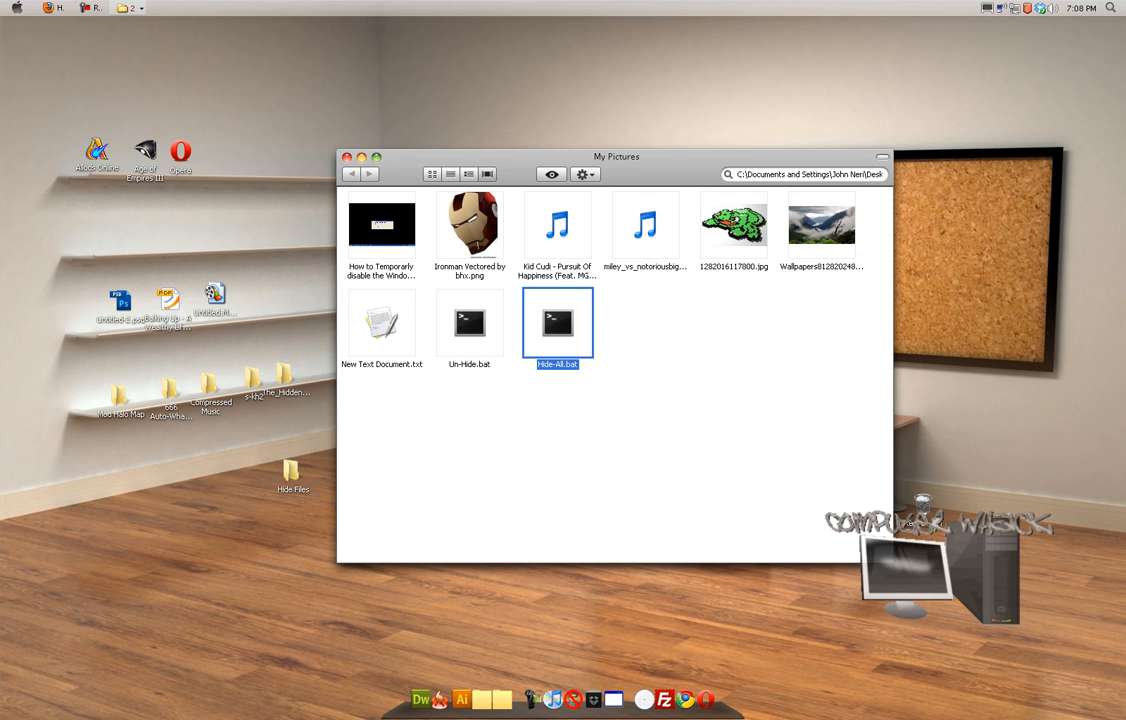
- Run Hide-All.bat in My Pictures, then open the desktop Hide Files folder
{"action": "double_click", "coordinate": [556, 322]}
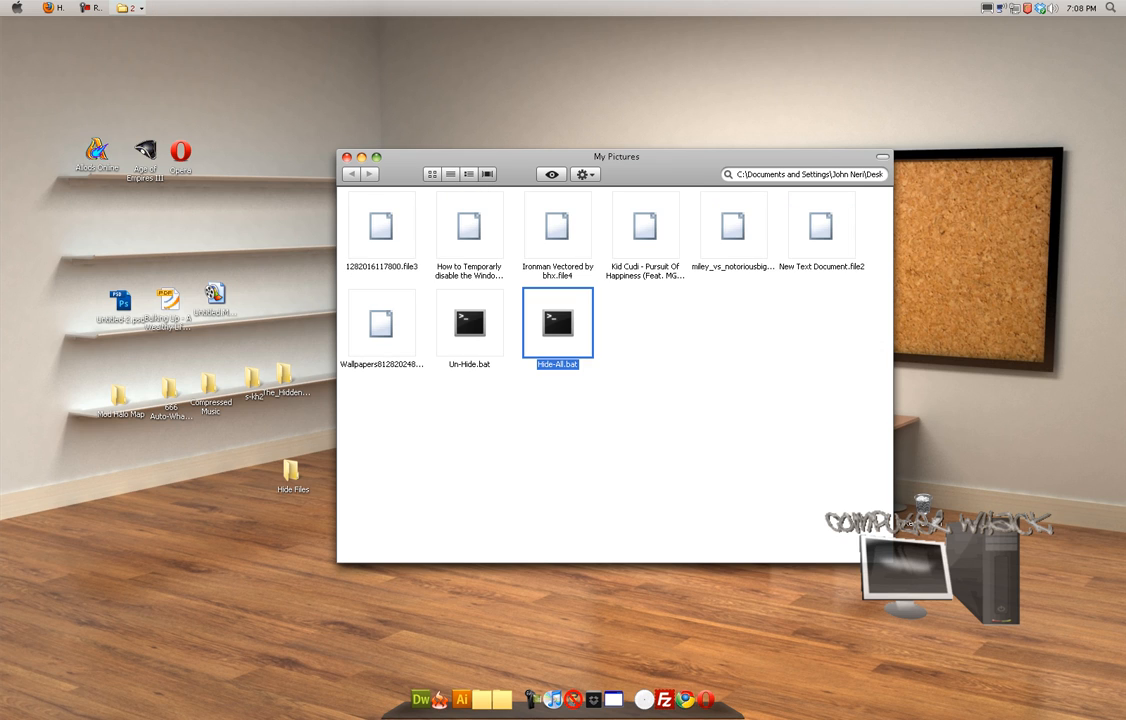
{"action": "double_click", "coordinate": [820, 225]}
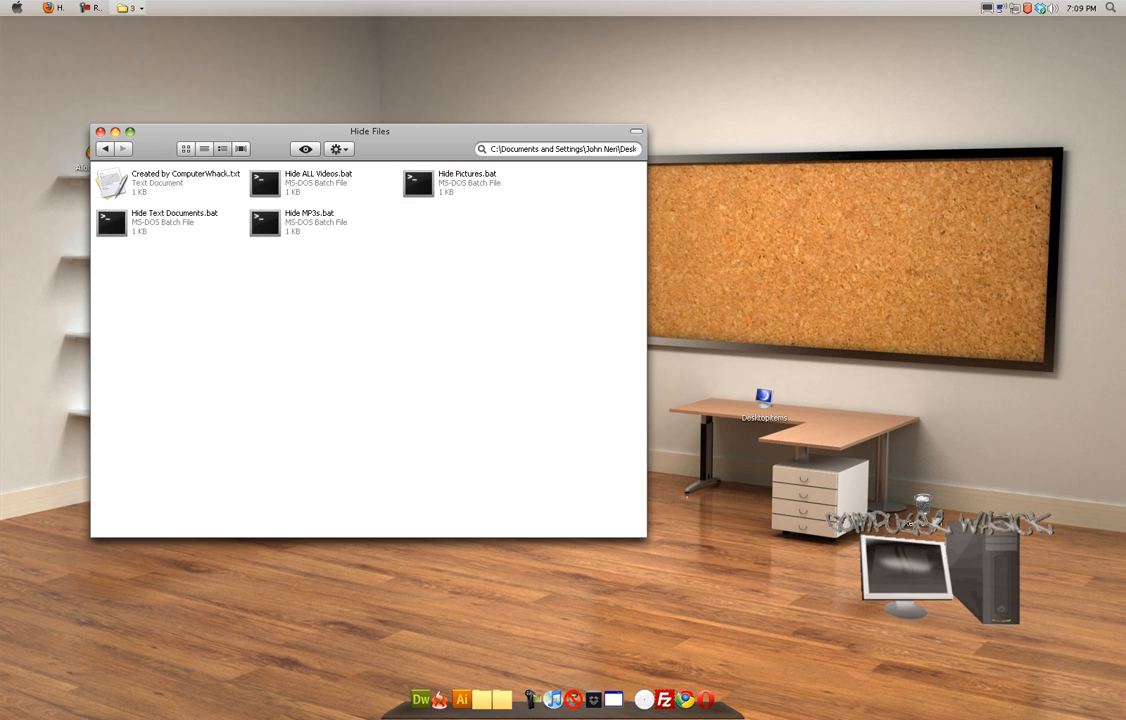
- Run the desktop batch file and refresh so every desktop icon disappears
{"action": "left_click", "coordinate": [99, 132]}
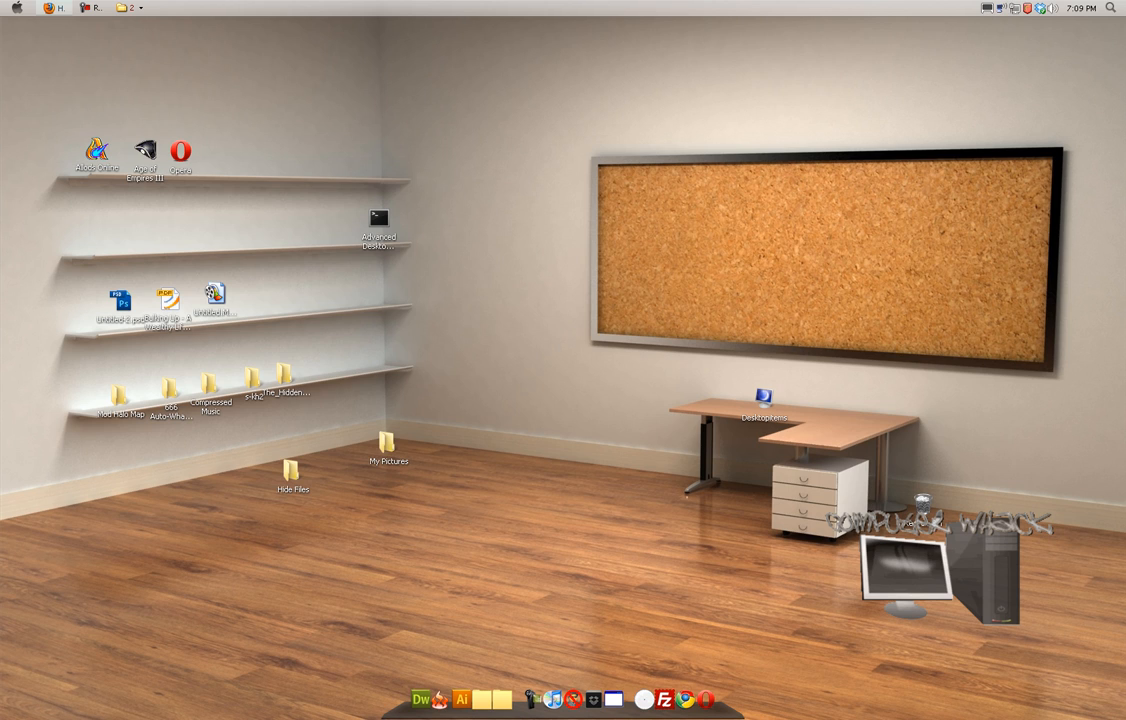
{"action": "double_click", "coordinate": [292, 462]}
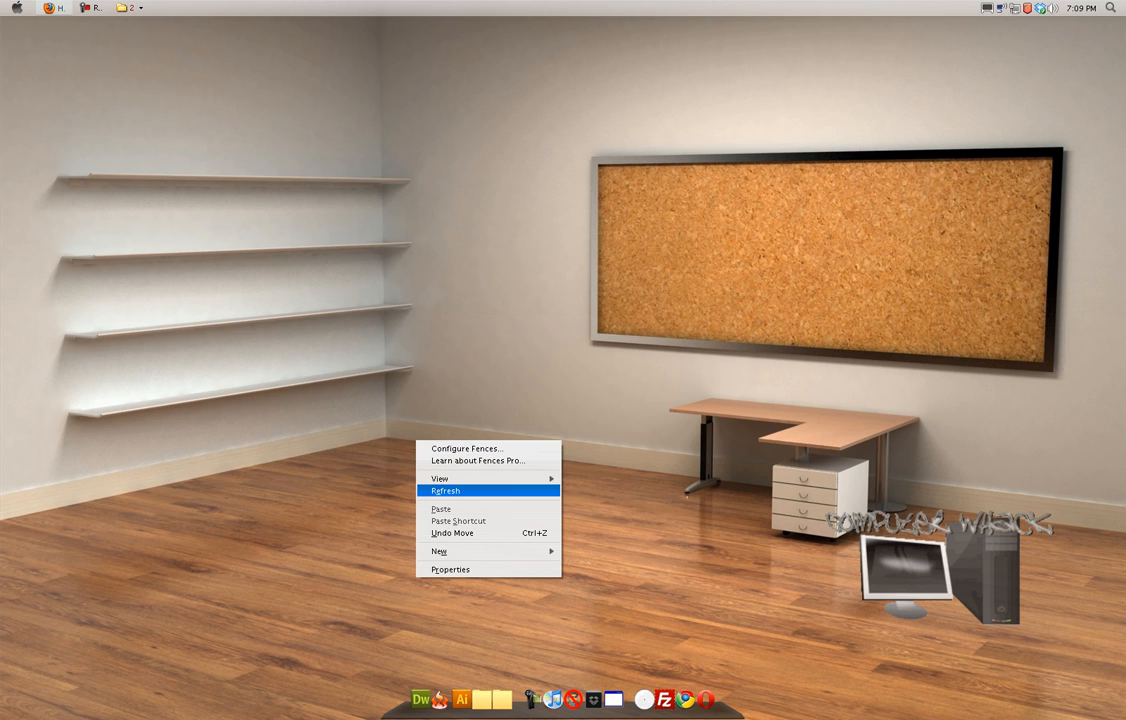
{"action": "left_click", "coordinate": [445, 490]}
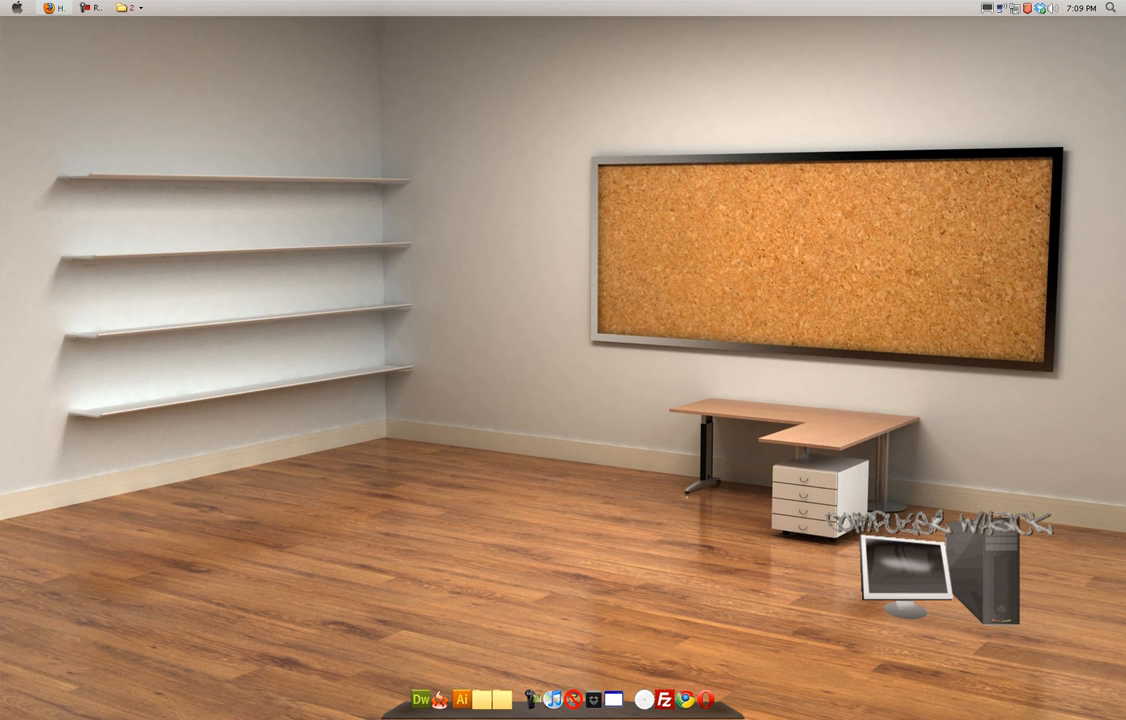